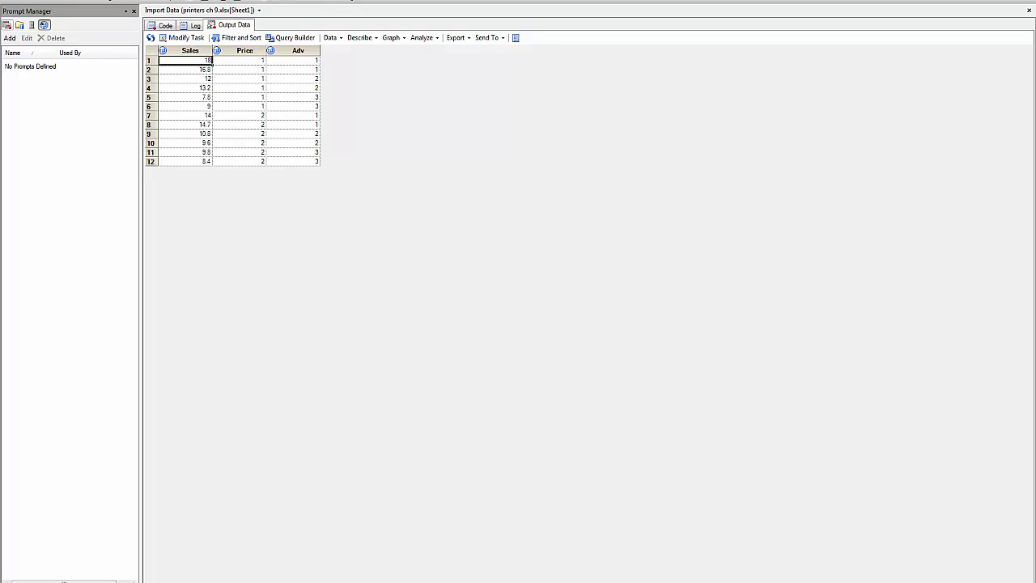
# - Open the ANOVA submenu from Analyze over the printers data table
pyautogui.click(299, 50)
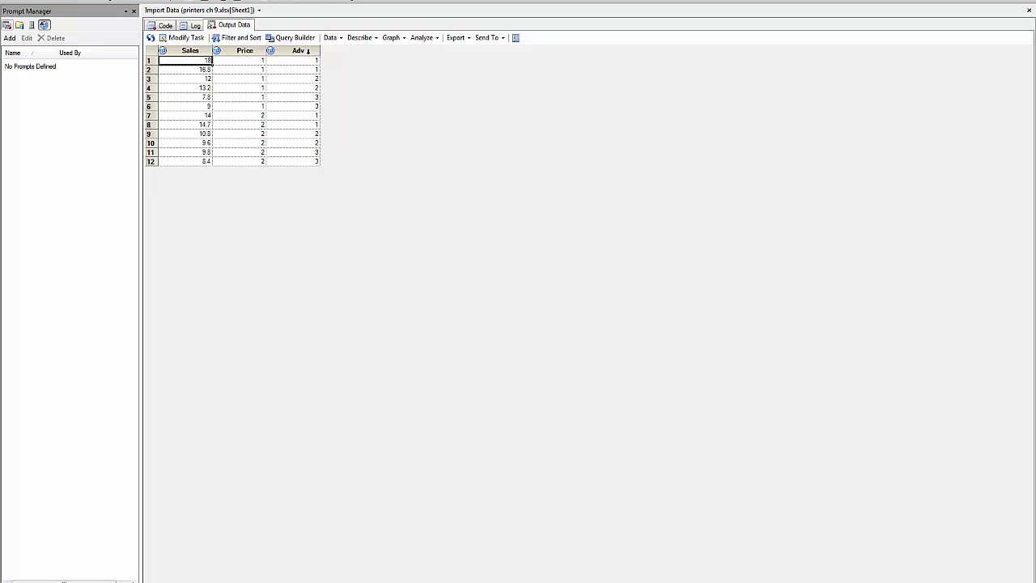
pyautogui.moveTo(299, 50)
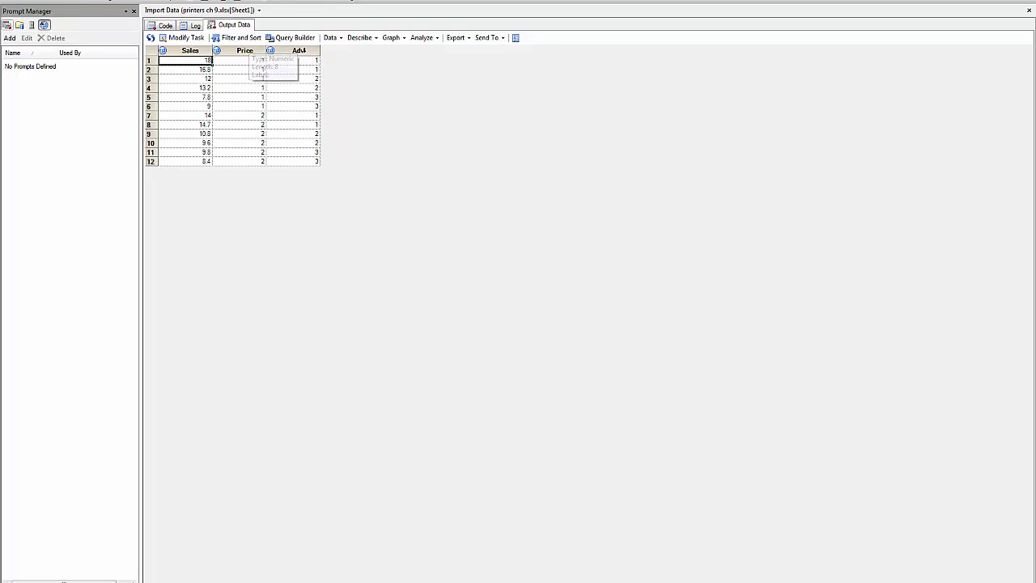
pyautogui.moveTo(422, 37)
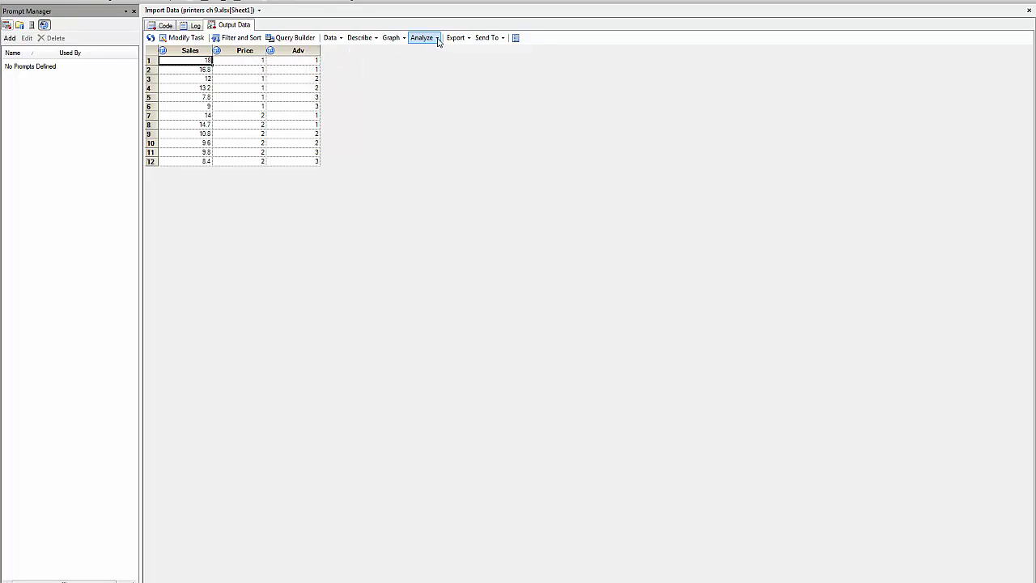
pyautogui.click(421, 37)
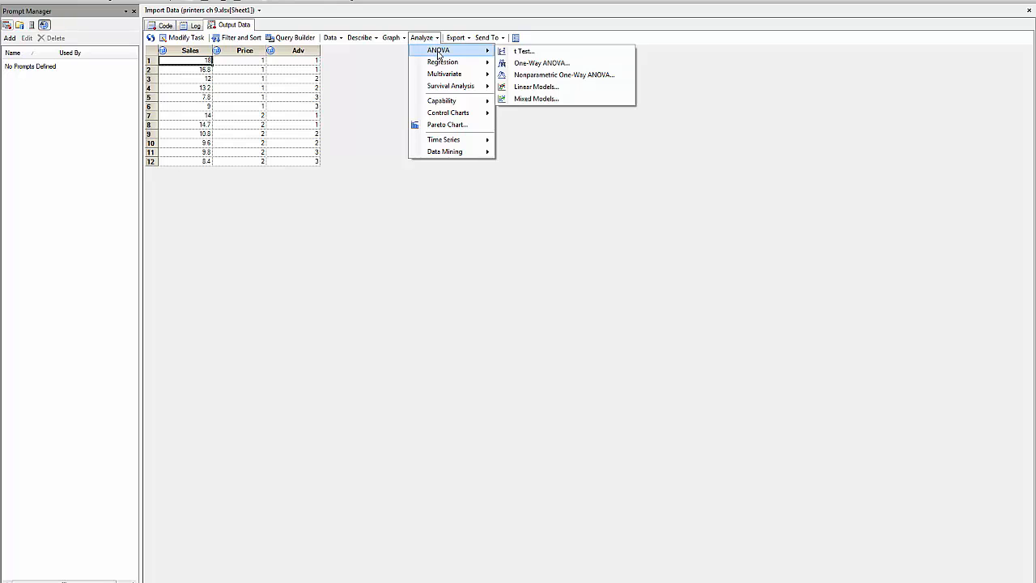
pyautogui.moveTo(542, 91)
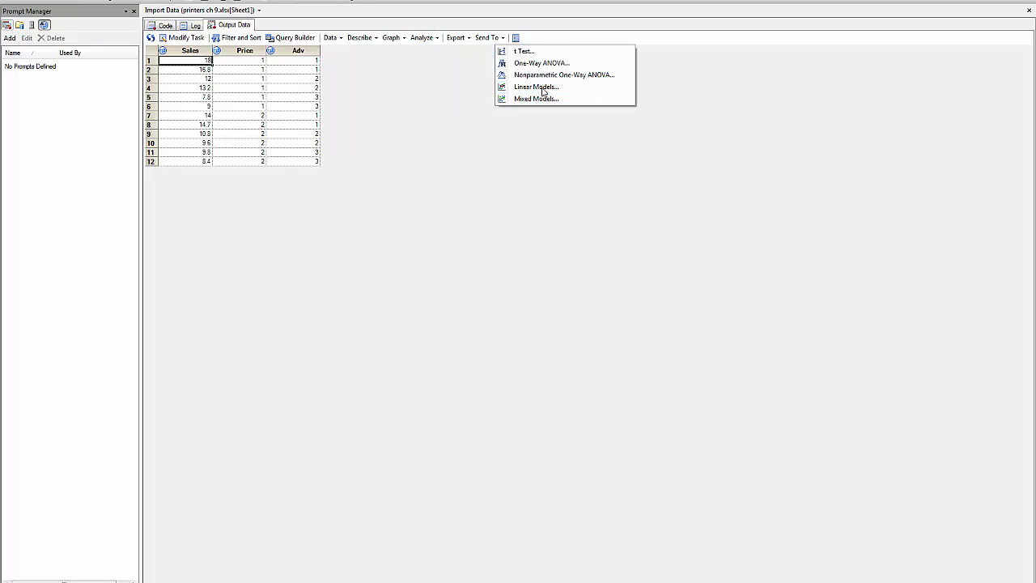
# - Start Linear Models with Sales as dependent and Price, Adv as classification variables
pyautogui.click(535, 87)
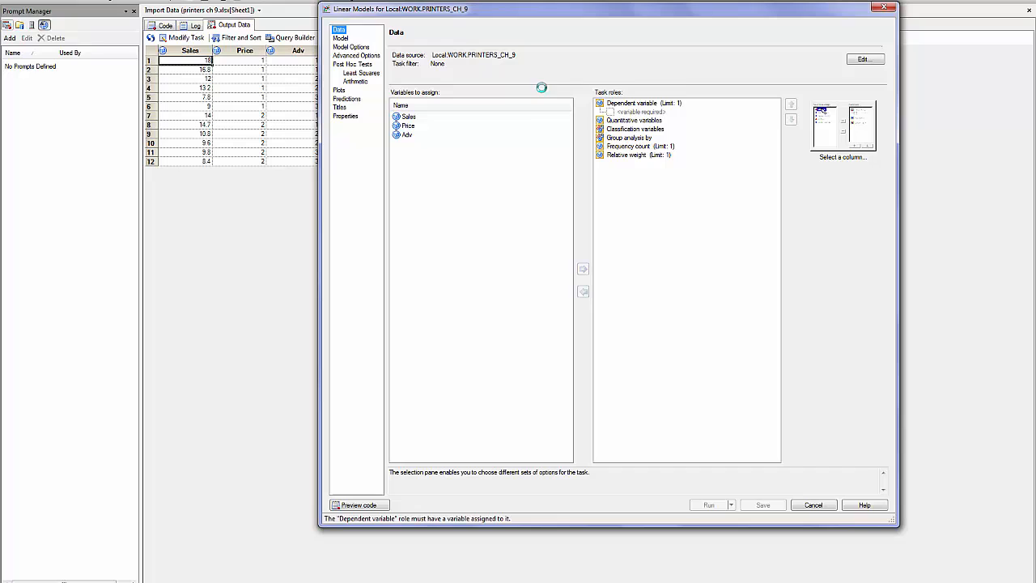
pyautogui.click(409, 117)
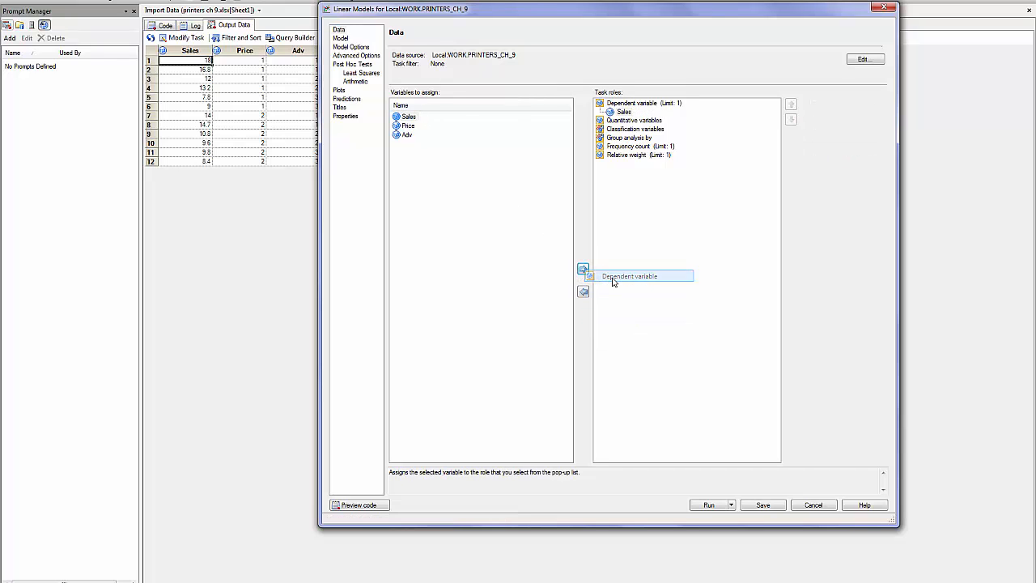
pyautogui.click(407, 125)
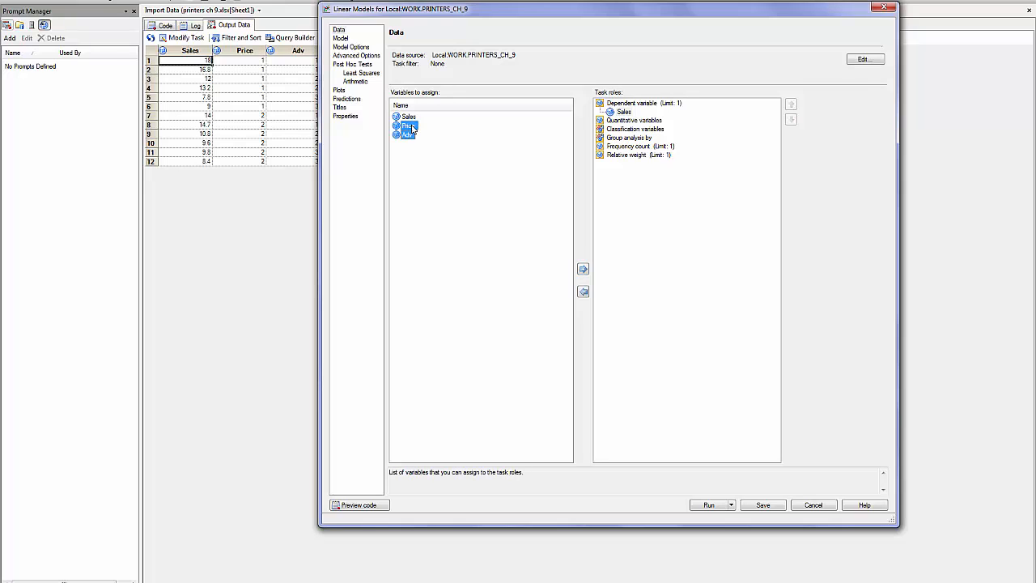
pyautogui.click(583, 268)
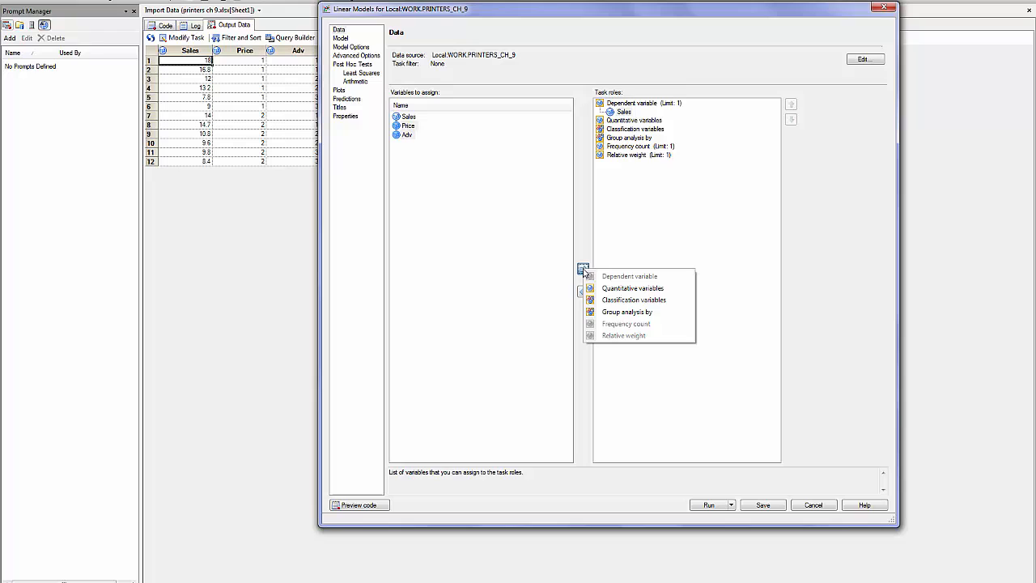
pyautogui.click(634, 299)
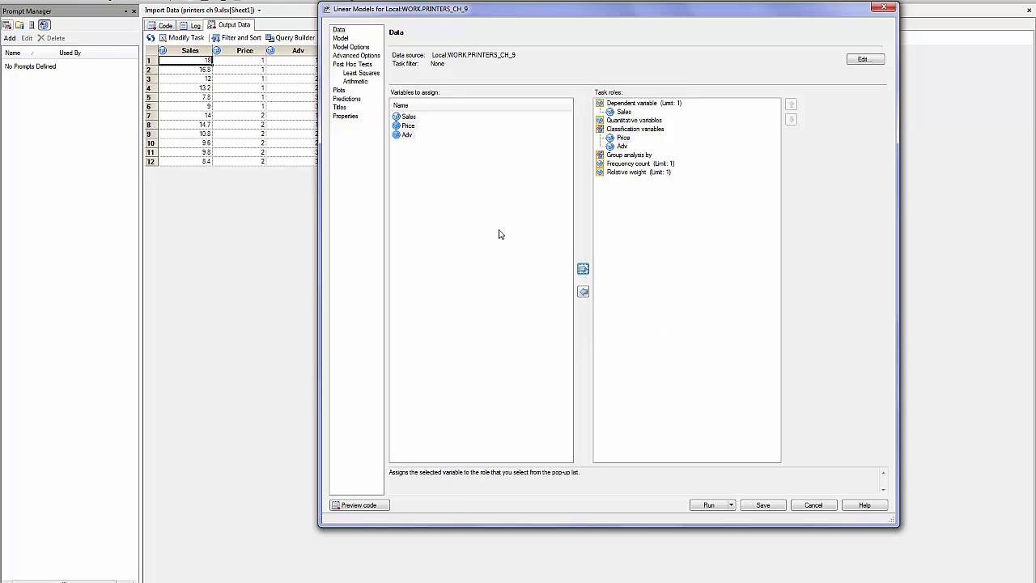
pyautogui.click(339, 30)
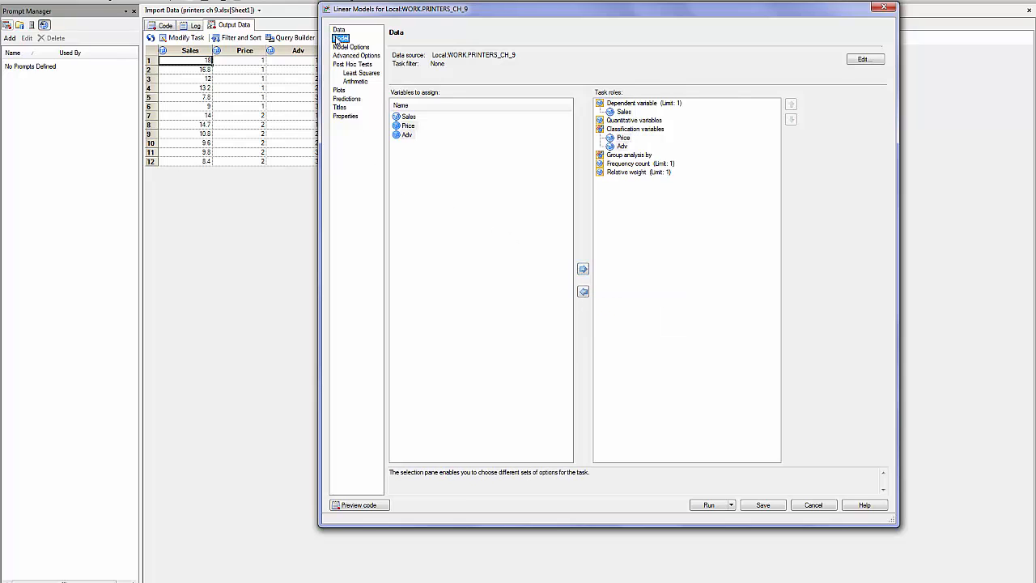
# - Add Price and Adv as main effects plus the Price*Adv cross interaction
pyautogui.click(340, 38)
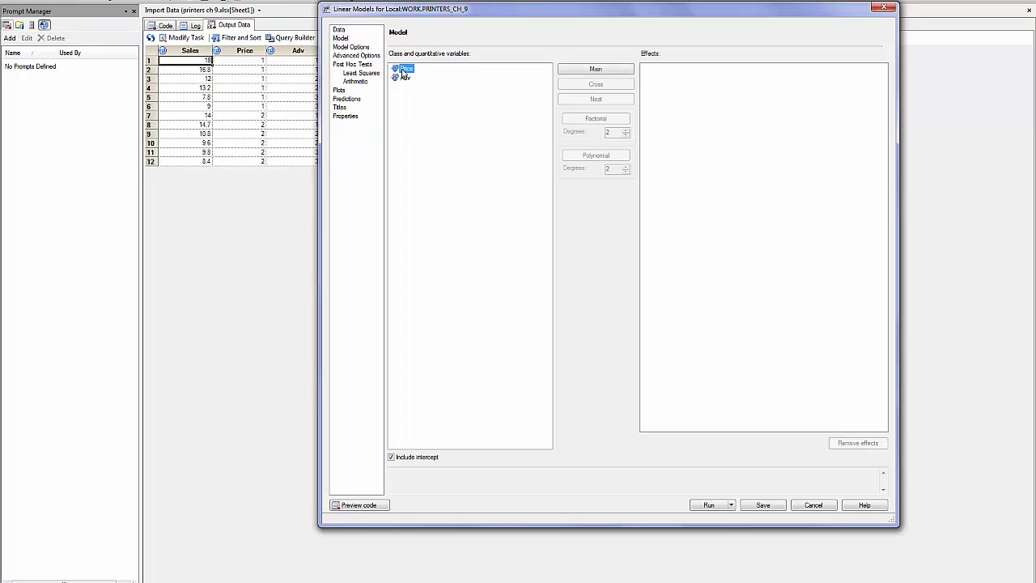
pyautogui.click(595, 68)
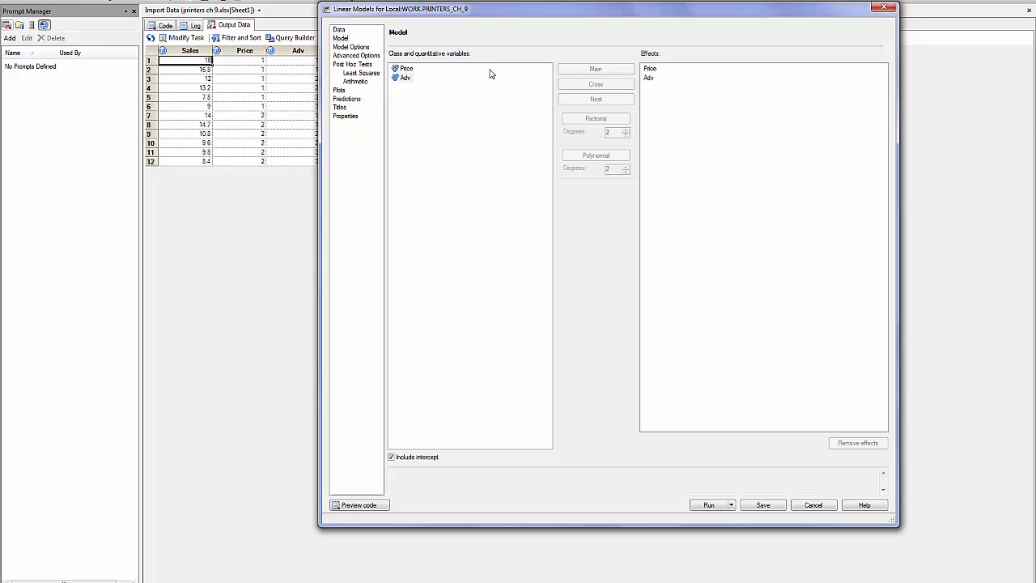
pyautogui.click(402, 73)
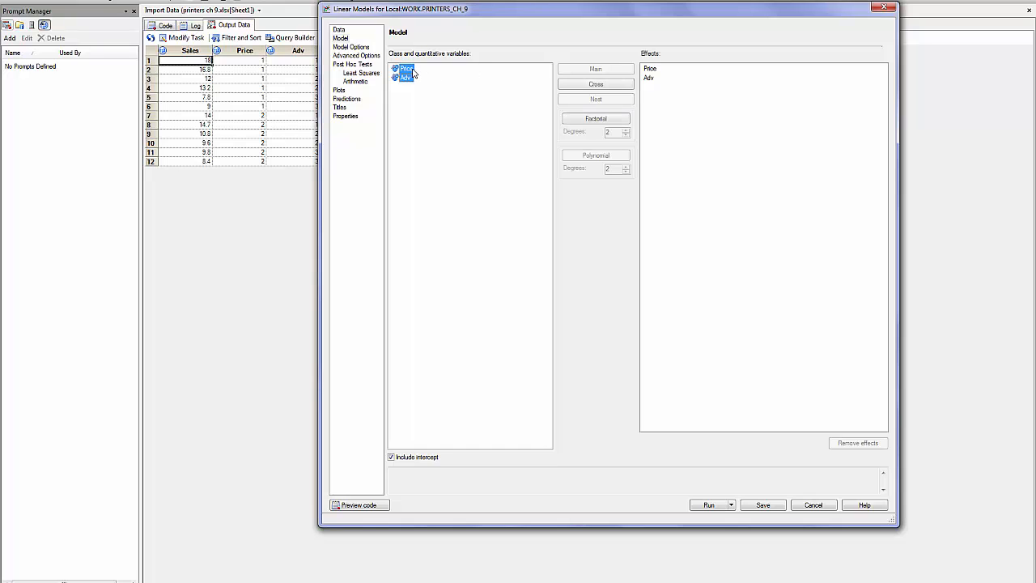
pyautogui.click(595, 118)
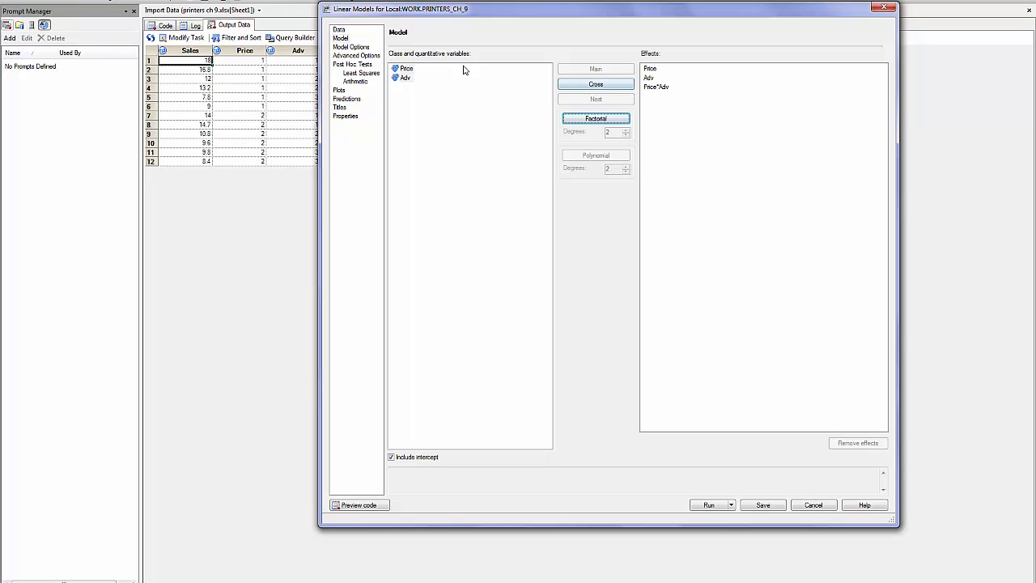
pyautogui.click(351, 46)
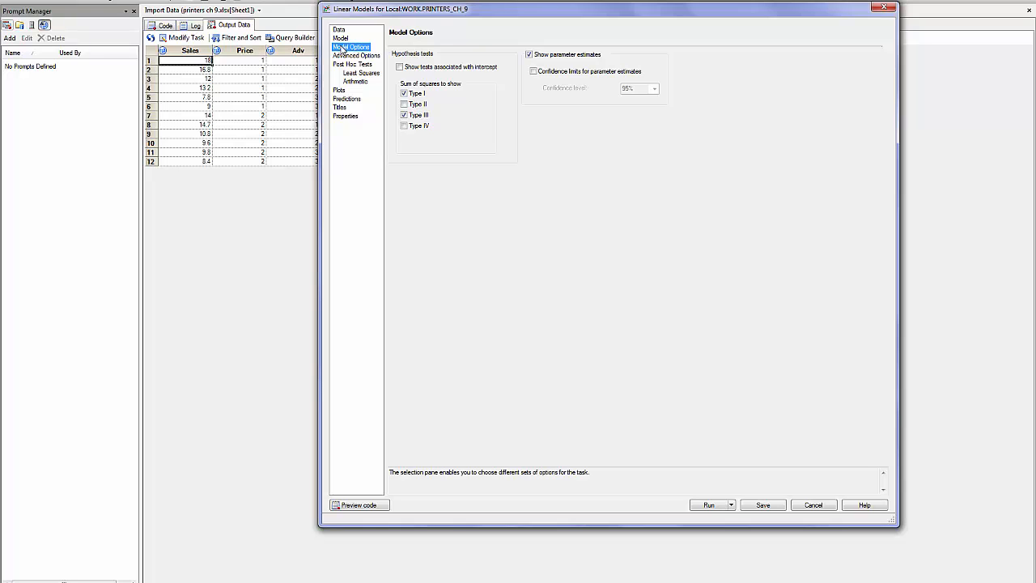
# - View Advanced Options, then the Least Squares and Arithmetic post hoc test pages
pyautogui.click(355, 55)
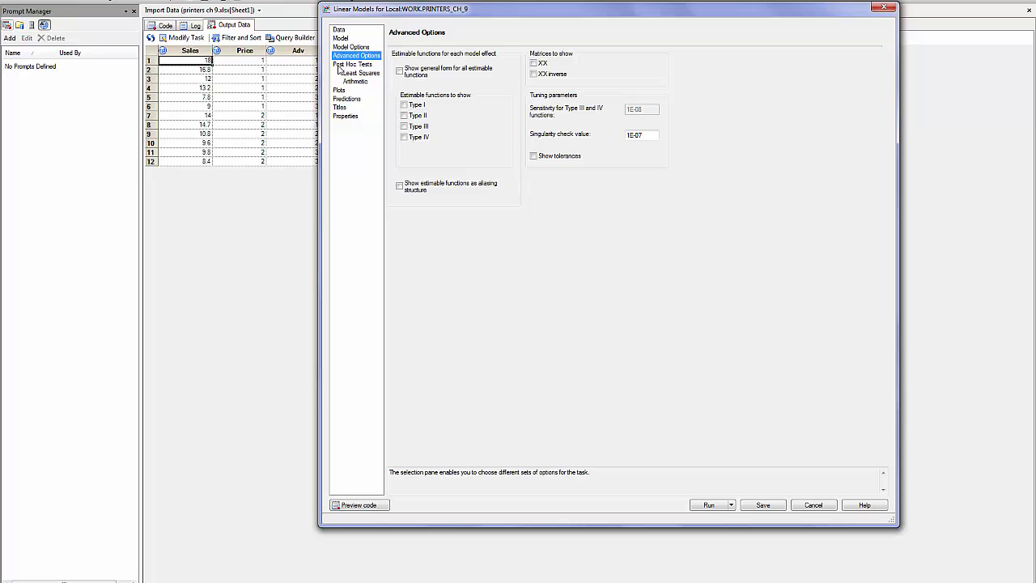
pyautogui.click(361, 73)
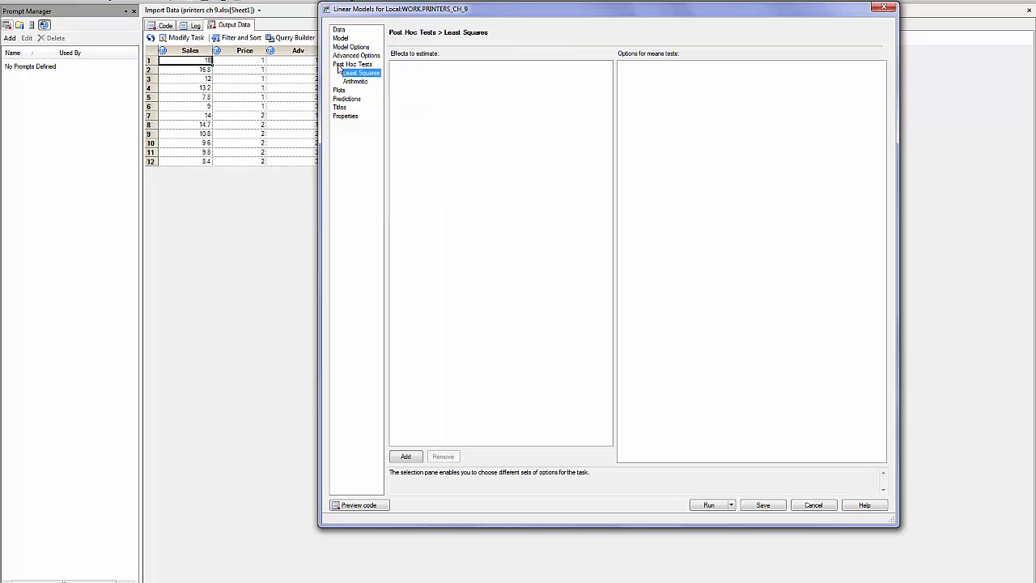
pyautogui.click(354, 81)
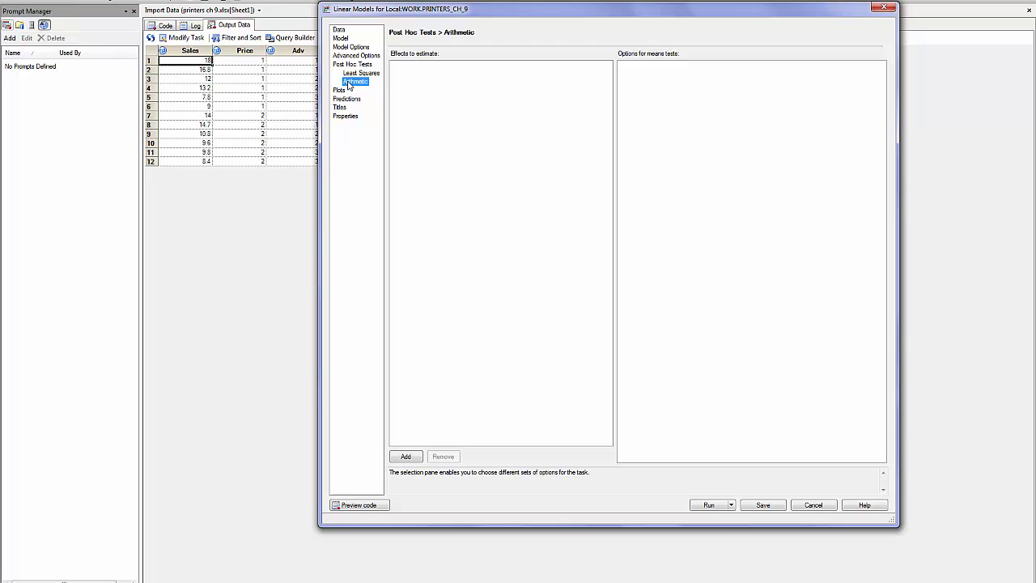
# - Add an arithmetic means comparison with Price, Adv and Price*Adv set to True
pyautogui.click(405, 456)
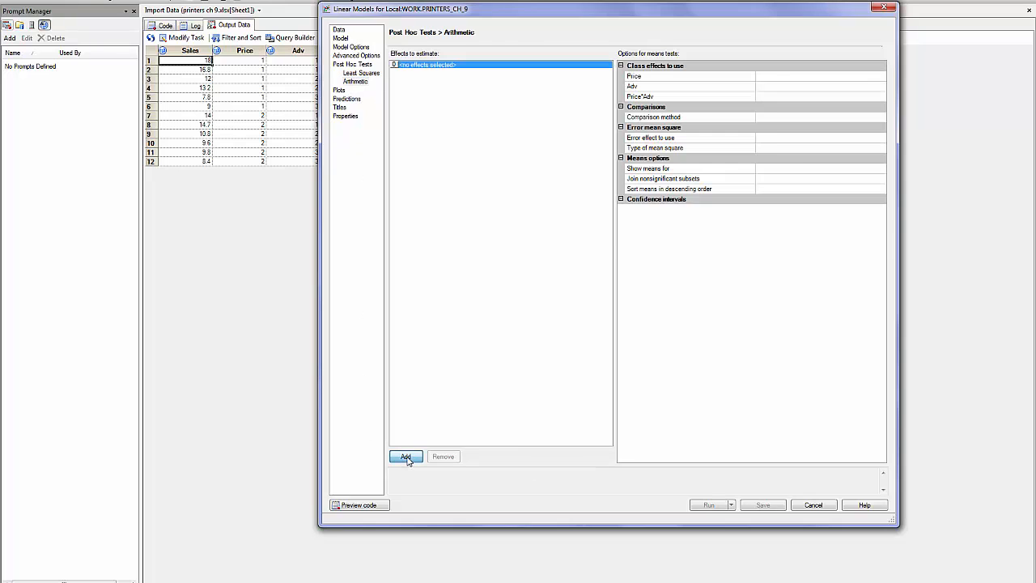
pyautogui.click(405, 456)
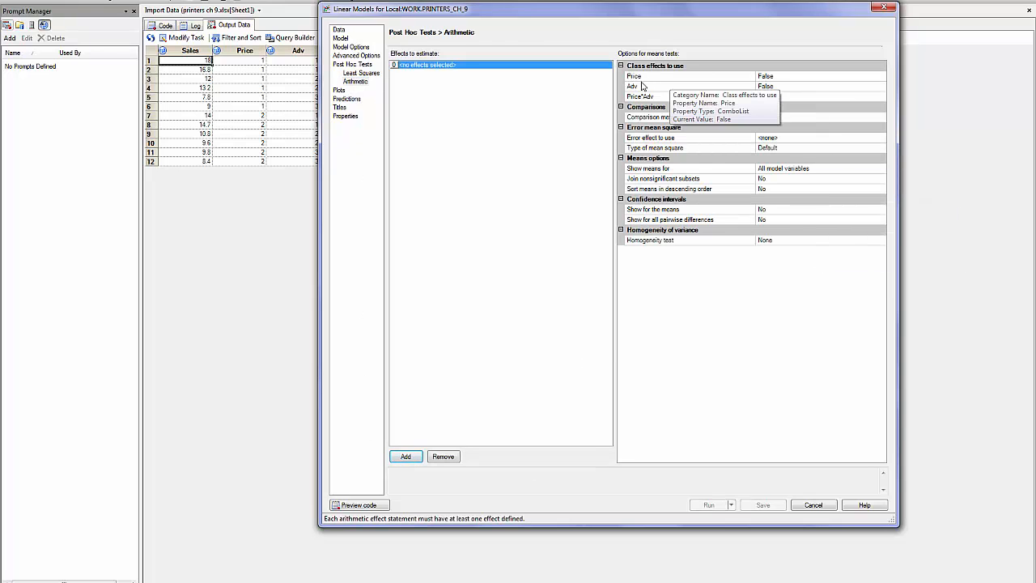
pyautogui.moveTo(659, 96)
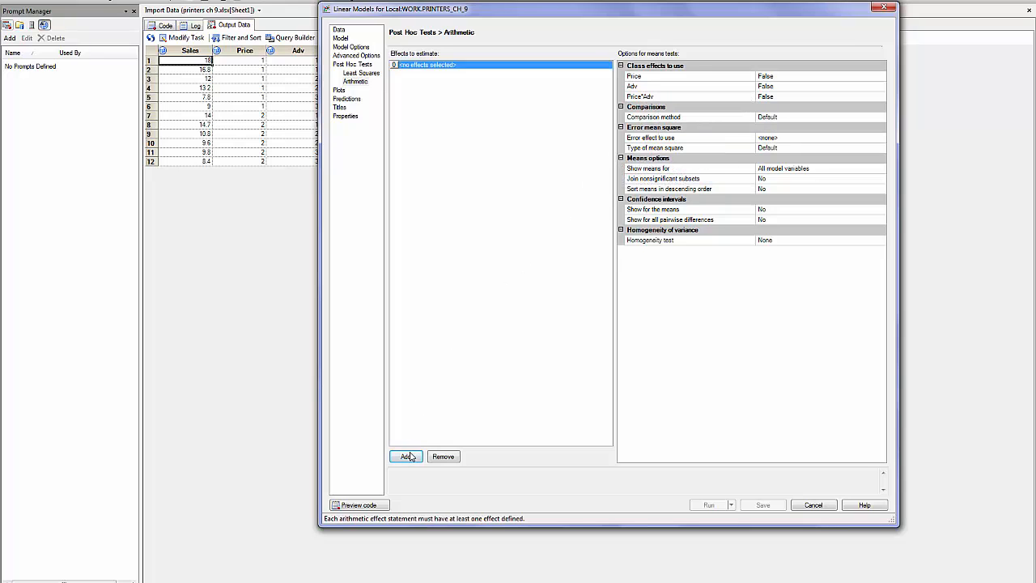
pyautogui.moveTo(879, 79)
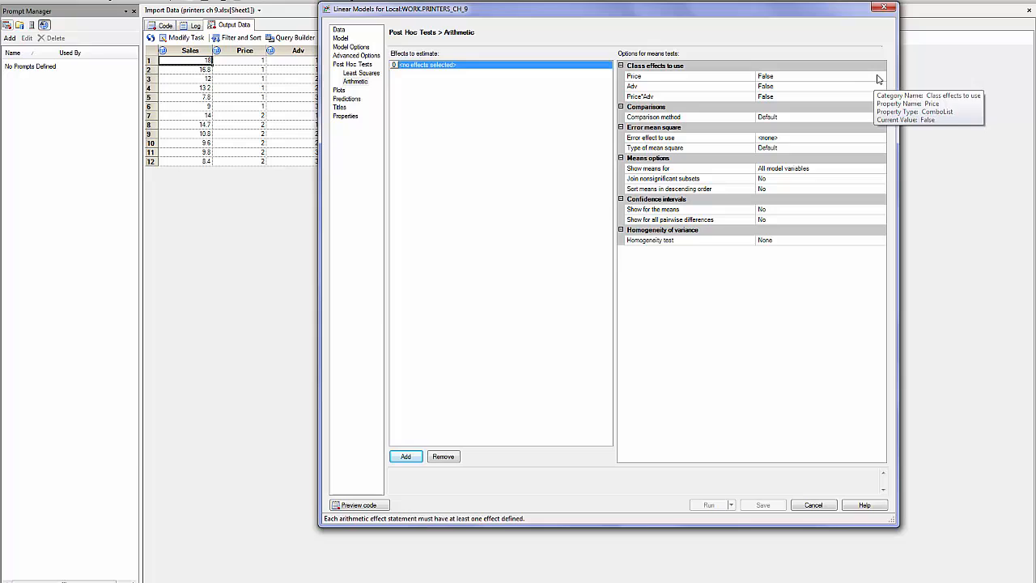
pyautogui.click(880, 76)
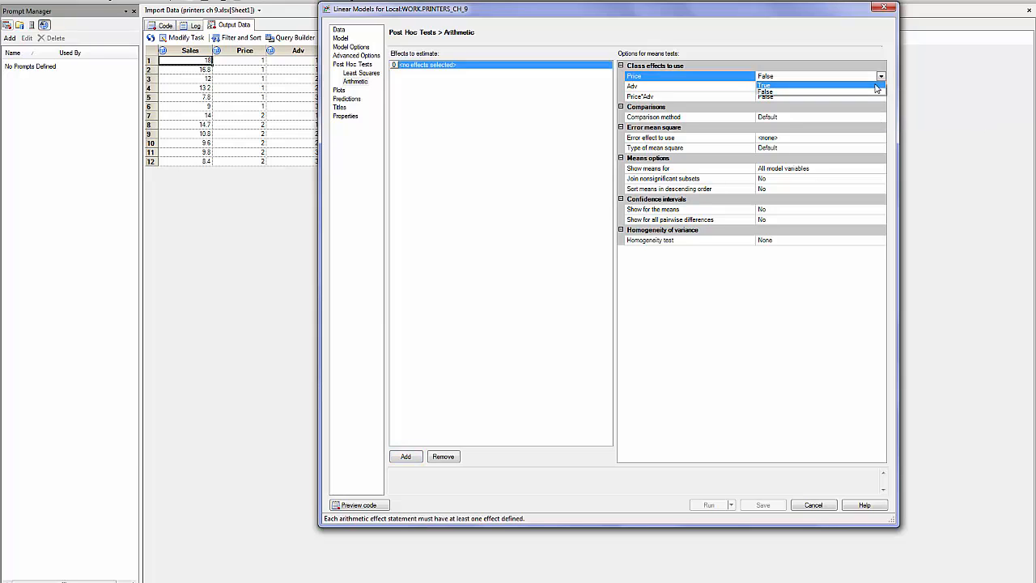
pyautogui.click(764, 85)
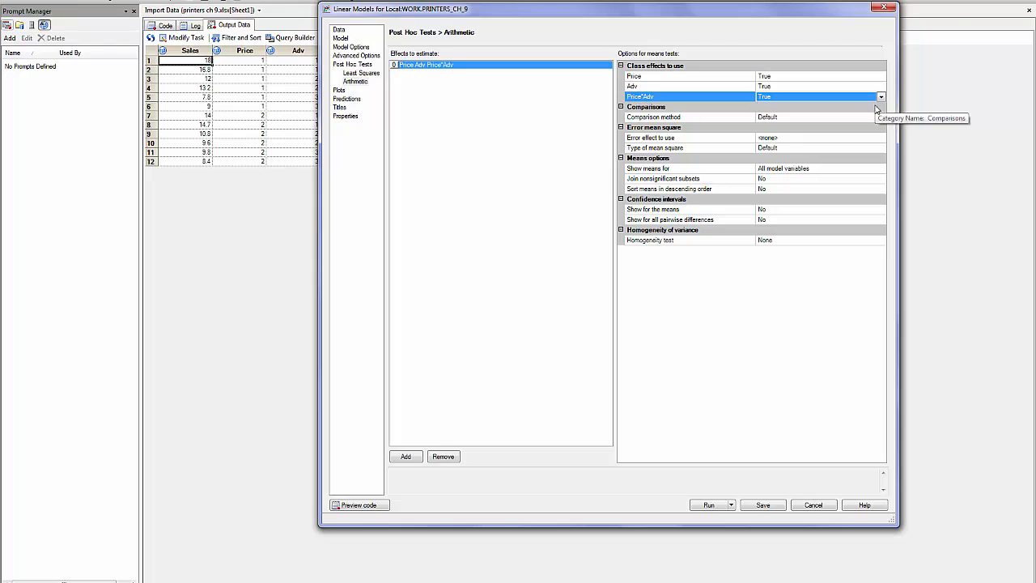
pyautogui.click(880, 116)
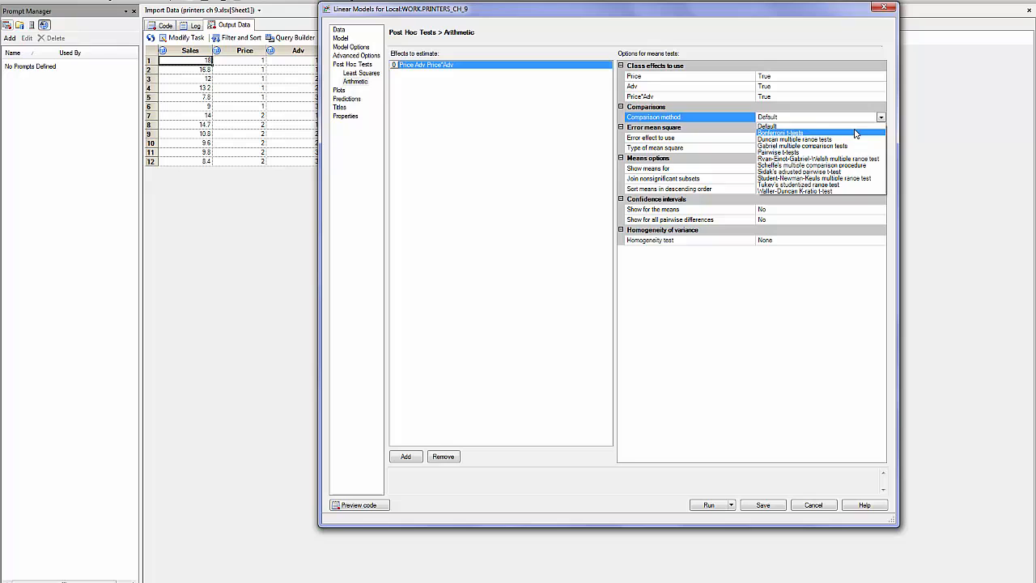
# - Use Tukey's studentized range test with confidence intervals for the means turned on
pyautogui.click(797, 184)
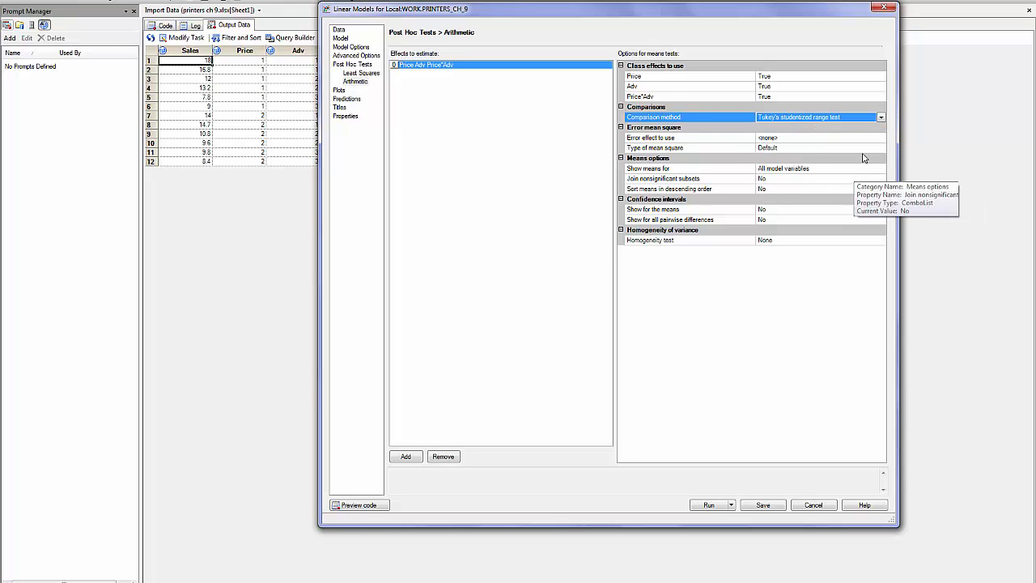
pyautogui.moveTo(729, 179)
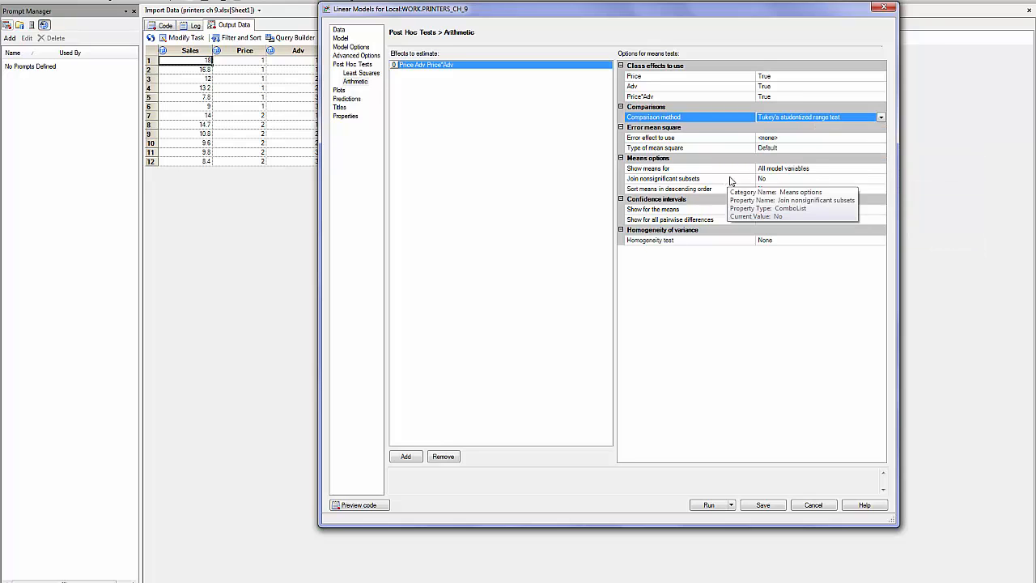
pyautogui.moveTo(791, 177)
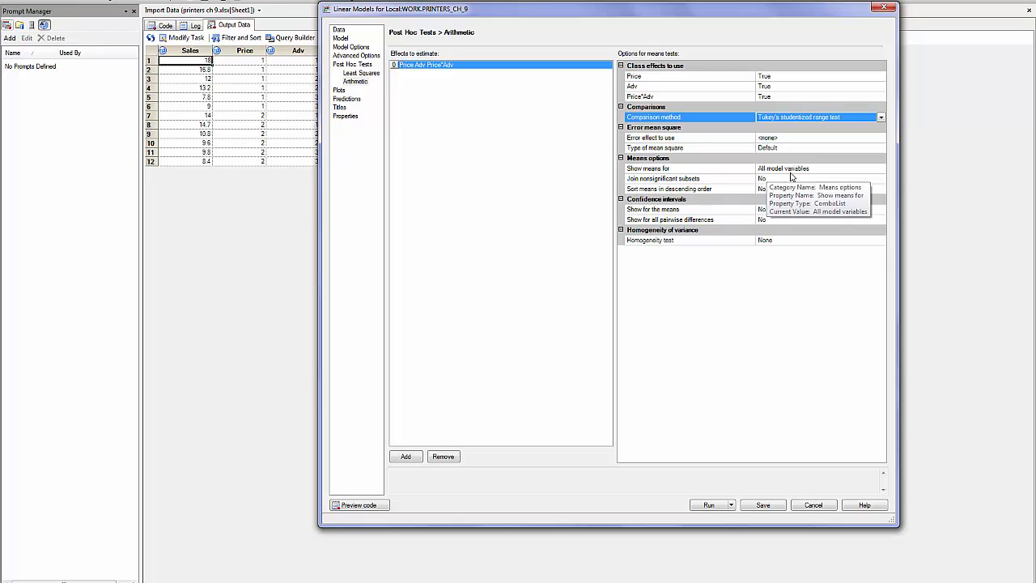
pyautogui.moveTo(878, 180)
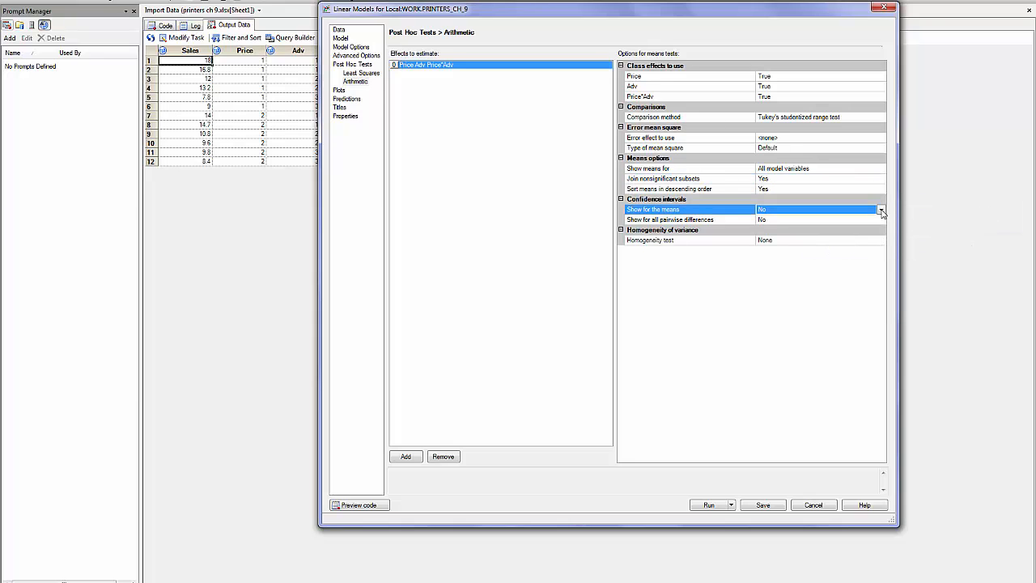
pyautogui.click(881, 209)
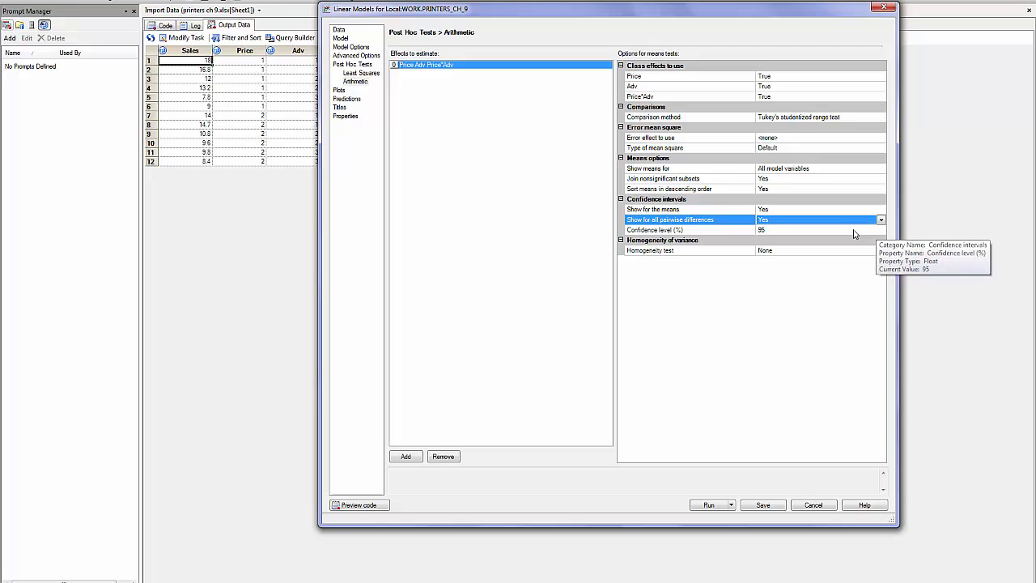
pyautogui.moveTo(836, 263)
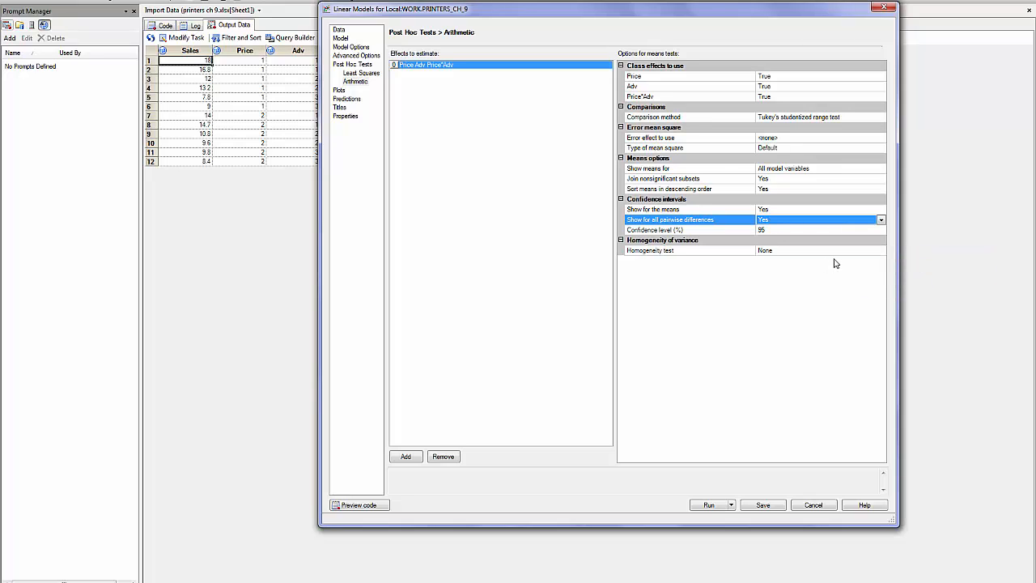
pyautogui.moveTo(672, 260)
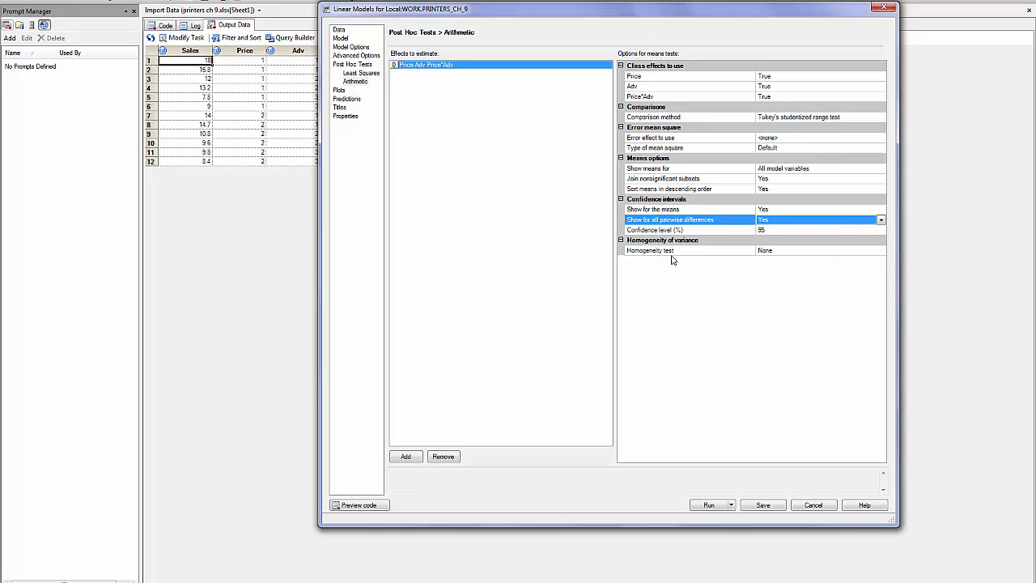
pyautogui.moveTo(880, 252)
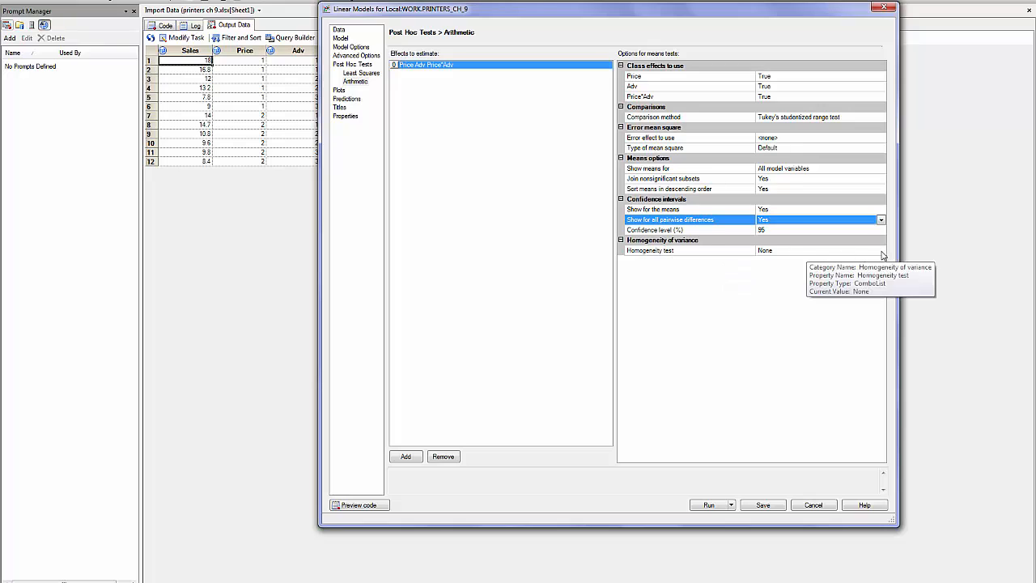
# - Choose Bartlett as the homogeneity of variance test
pyautogui.click(881, 250)
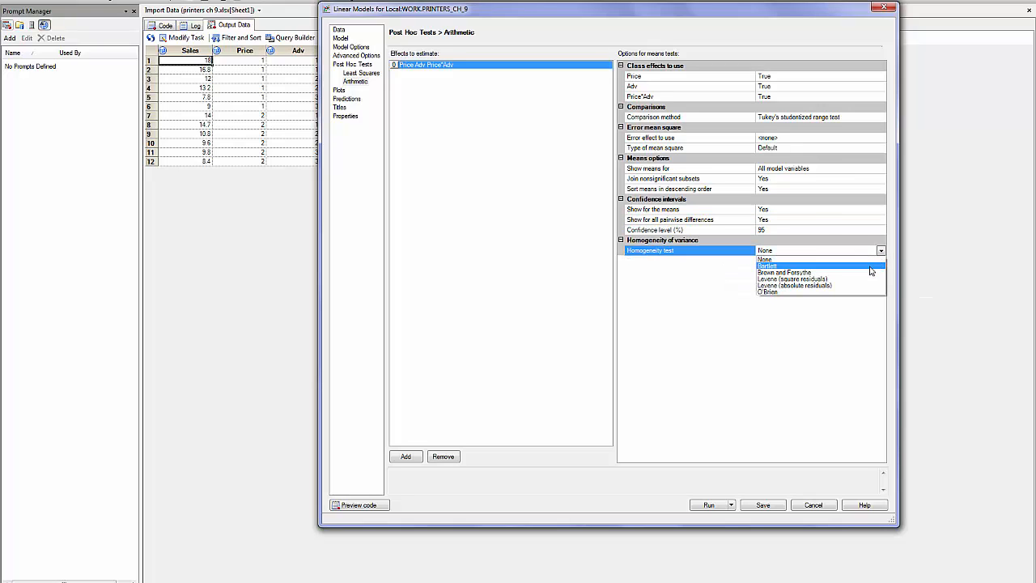
pyautogui.click(767, 265)
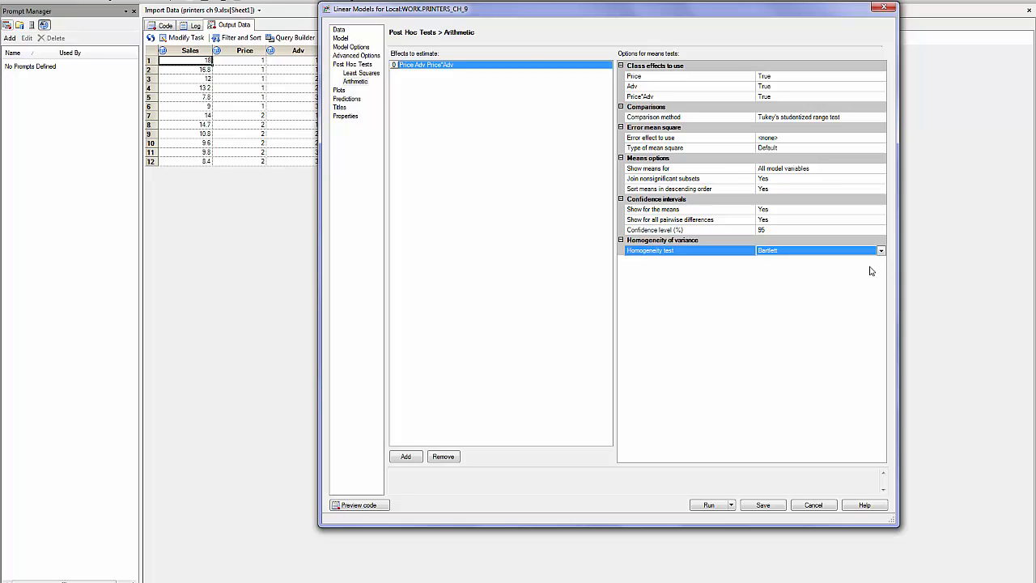
pyautogui.moveTo(862, 271)
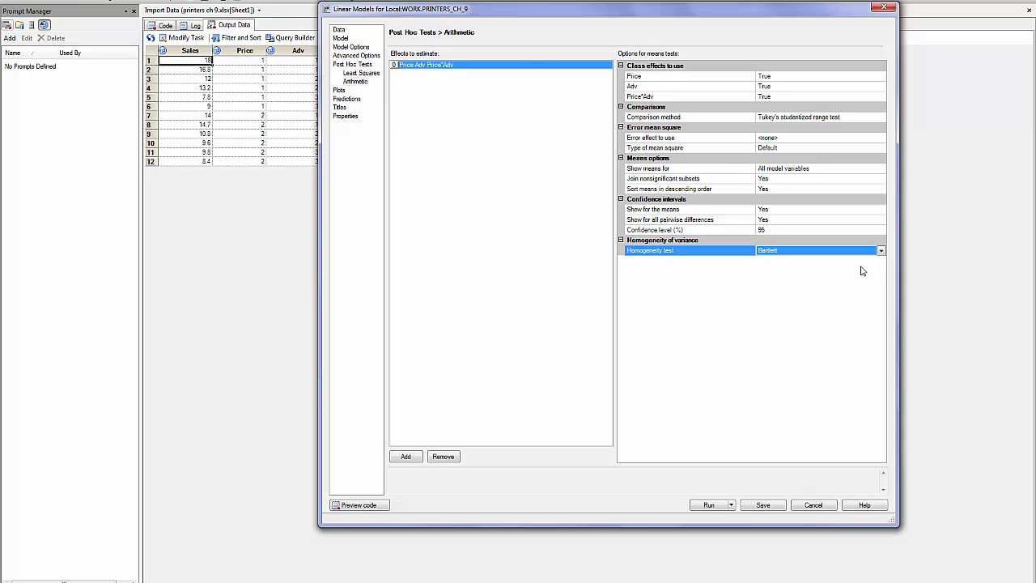
pyautogui.moveTo(339, 98)
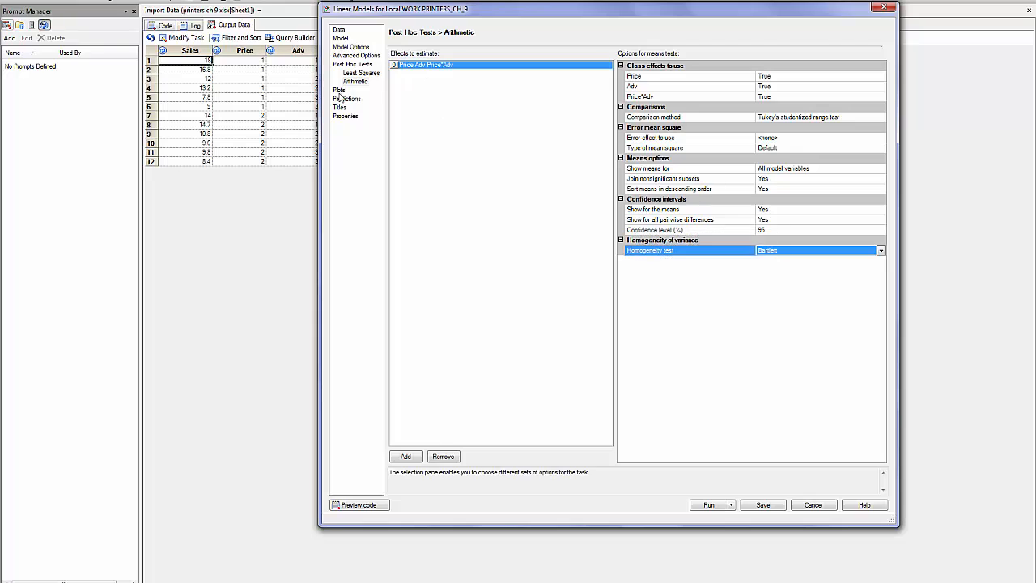
# - Keep all appropriate plots selected on the Plots page
pyautogui.click(338, 89)
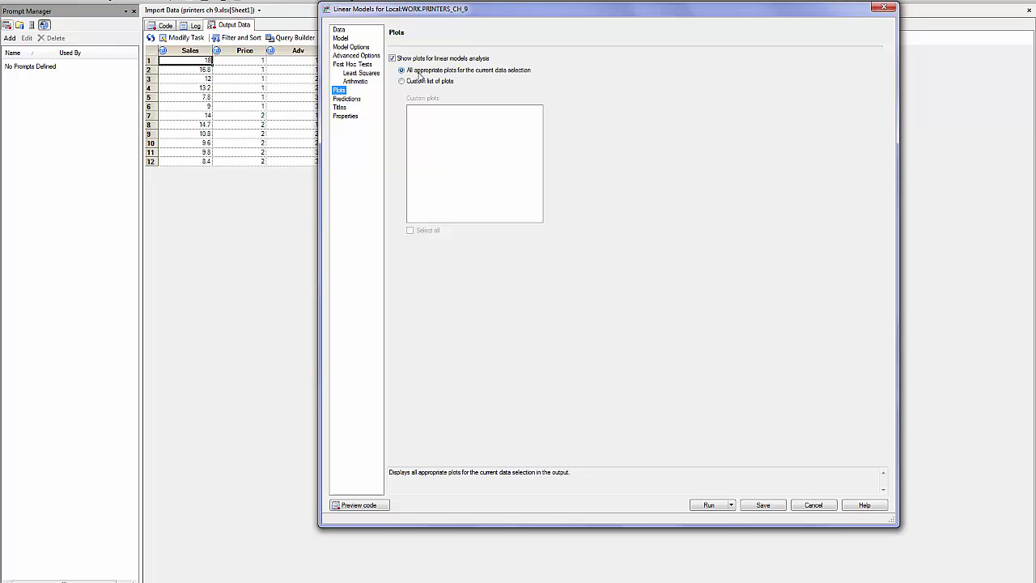
pyautogui.moveTo(367, 105)
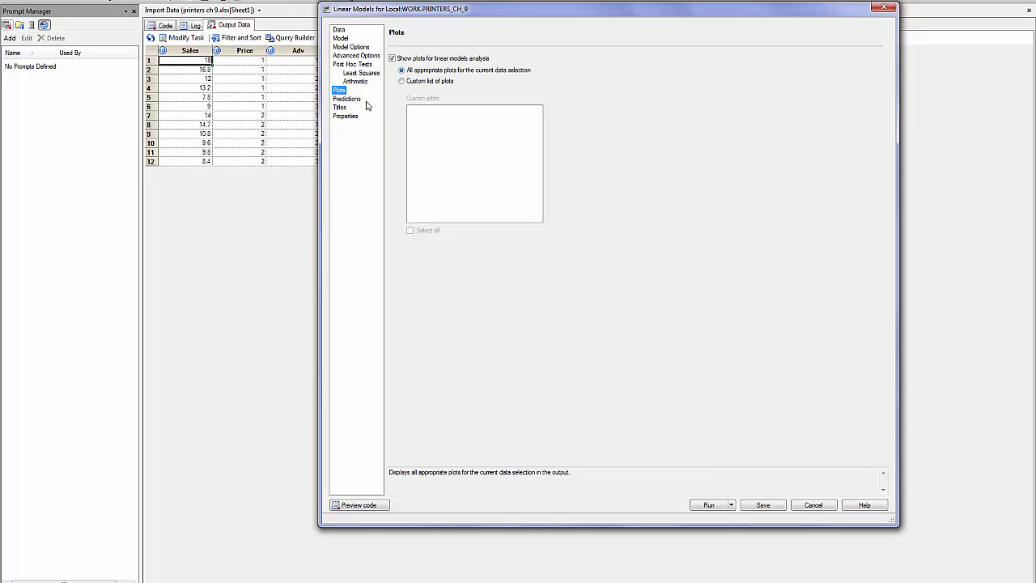
pyautogui.click(346, 99)
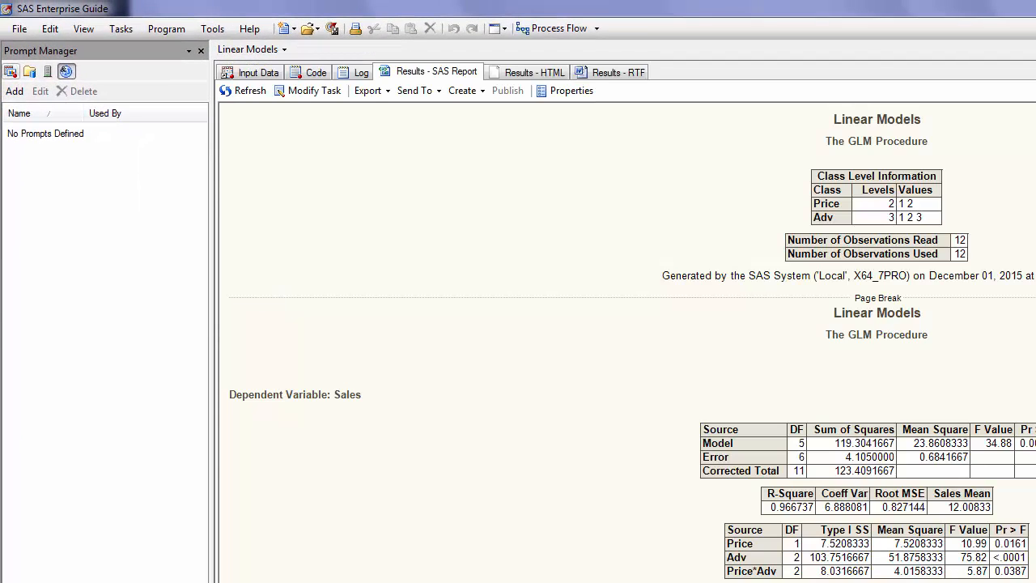
pyautogui.moveTo(628, 443)
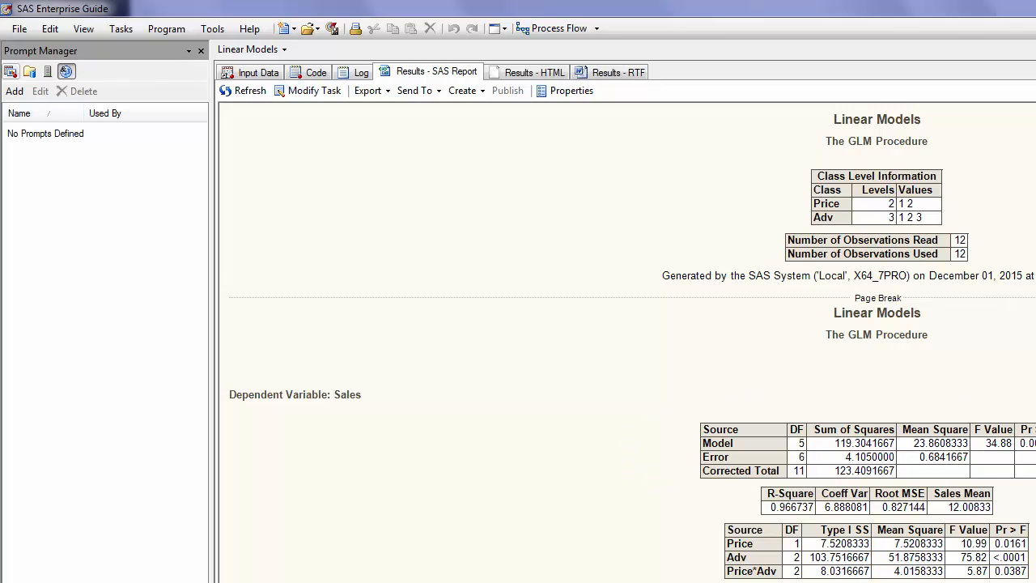
pyautogui.moveTo(752, 549)
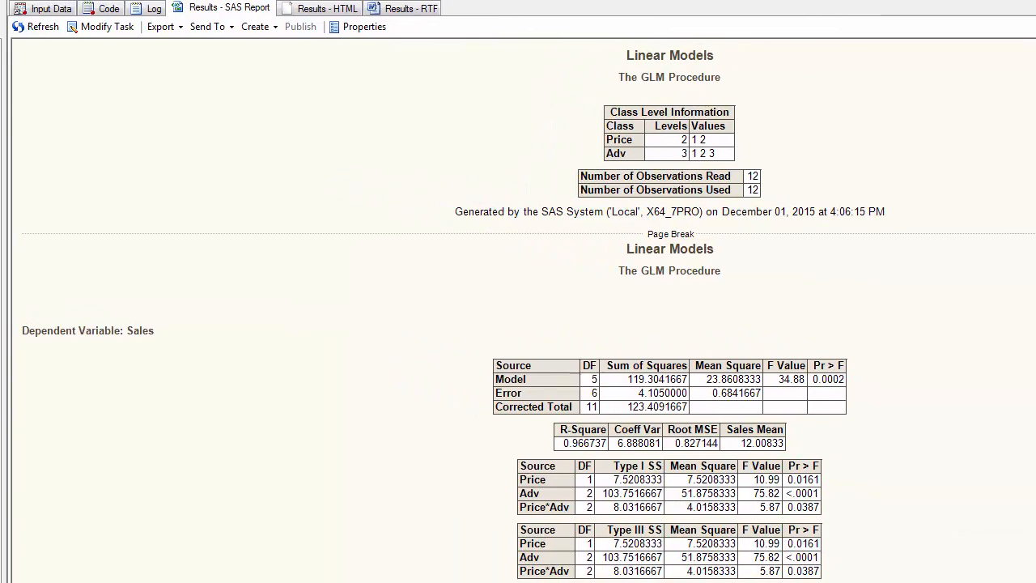
# - Scroll the GLM report through ANOVA tables and parameter estimates for Sales
pyautogui.scroll(-3)
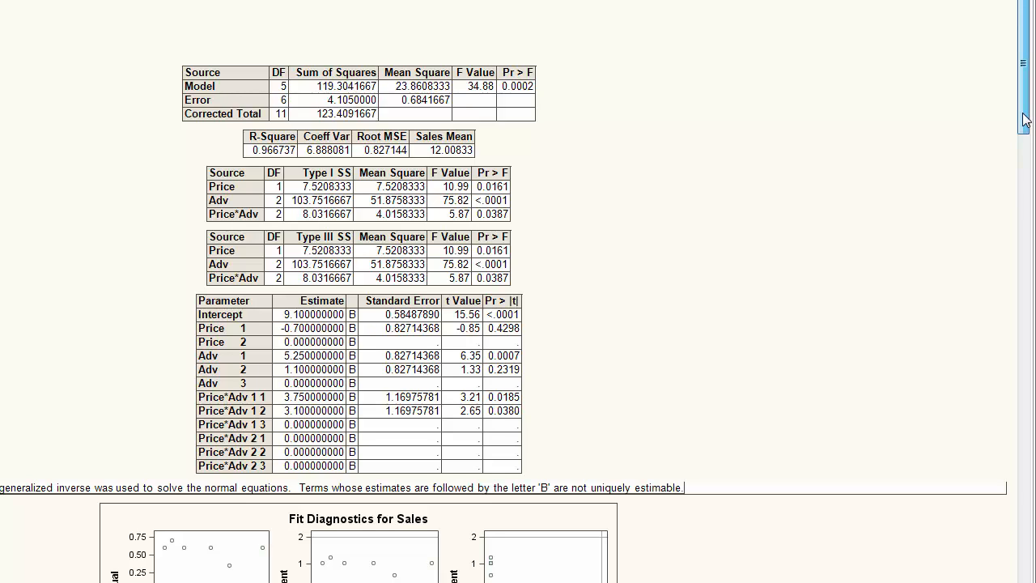
pyautogui.scroll(-3)
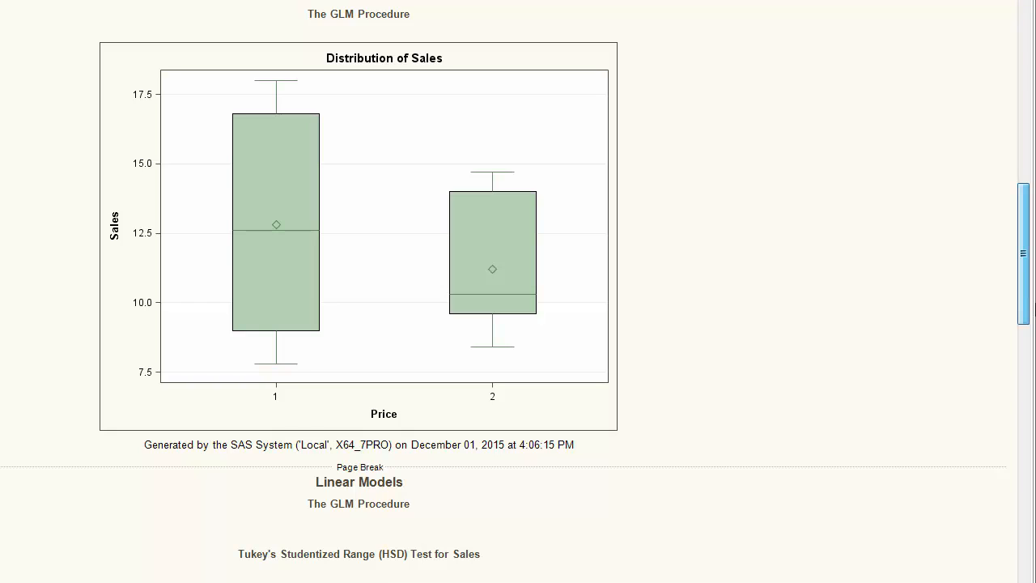
pyautogui.scroll(-3)
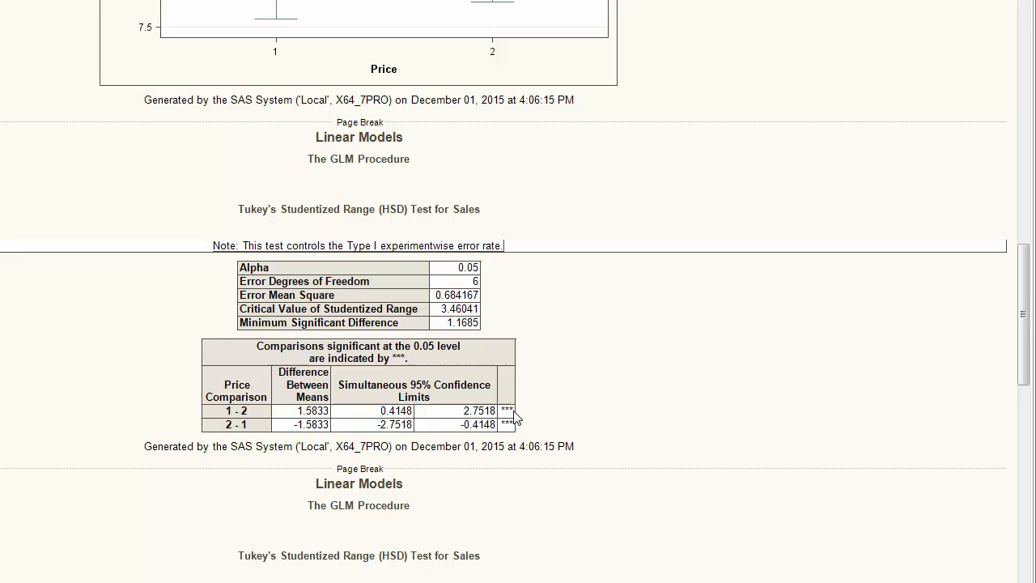
pyautogui.moveTo(271, 434)
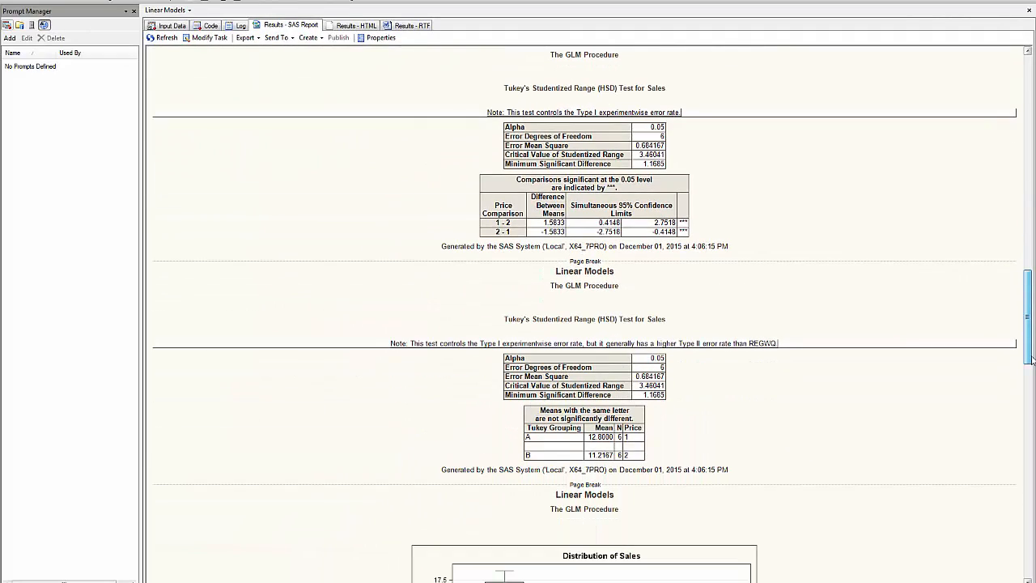
pyautogui.scroll(-3)
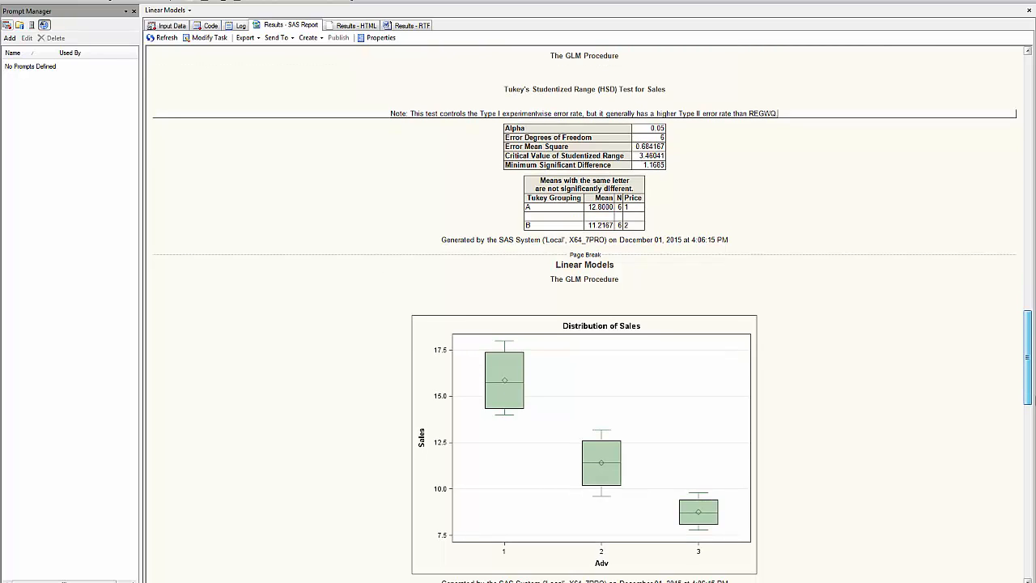
pyautogui.scroll(-3)
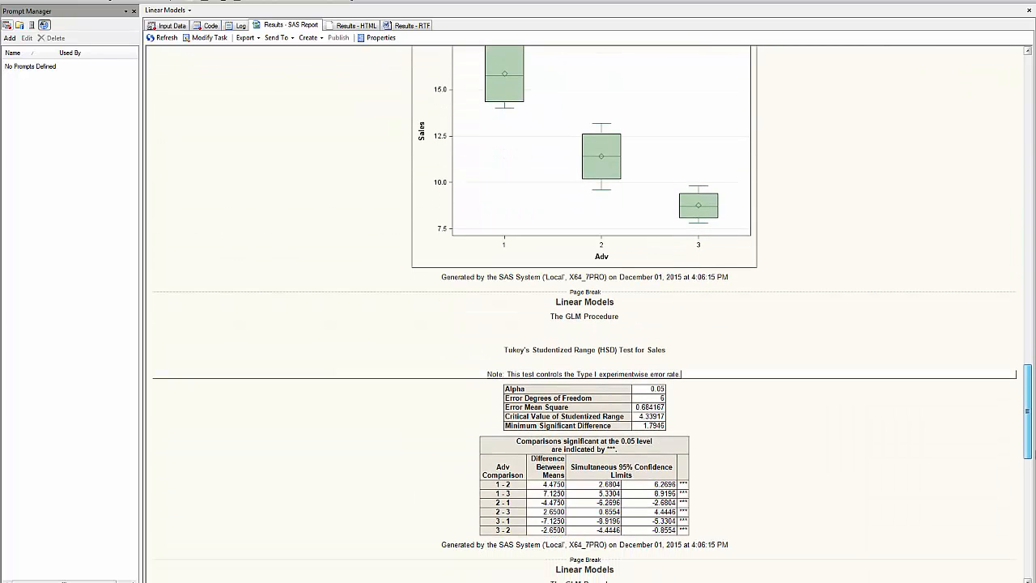
pyautogui.scroll(-3)
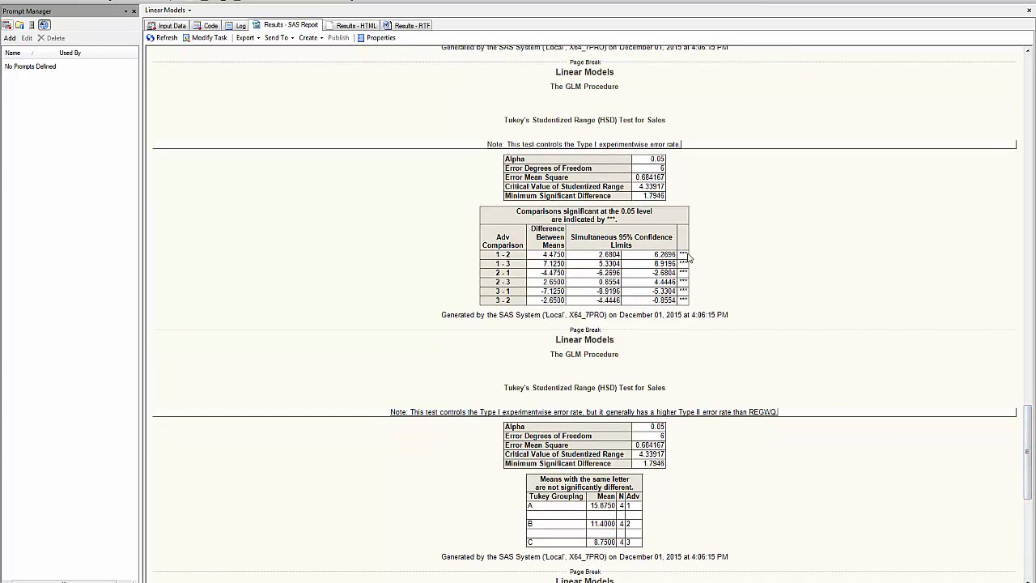
pyautogui.moveTo(687, 320)
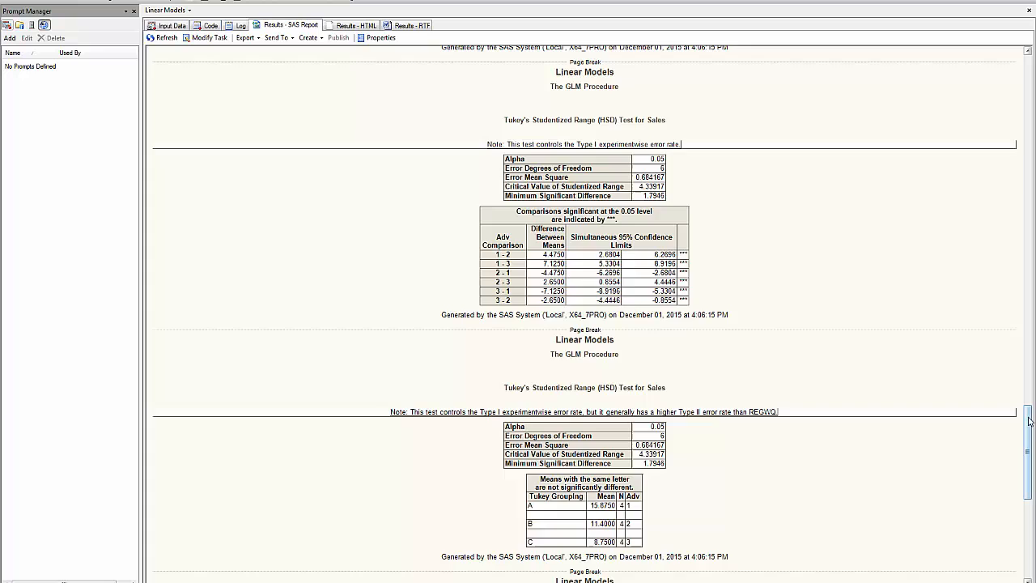
pyautogui.scroll(-3)
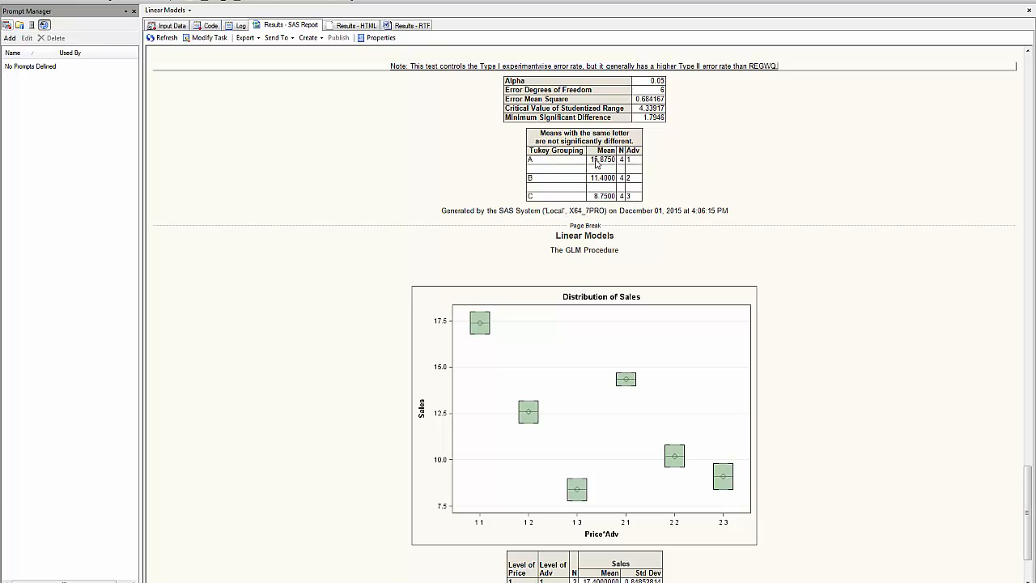
pyautogui.moveTo(530, 183)
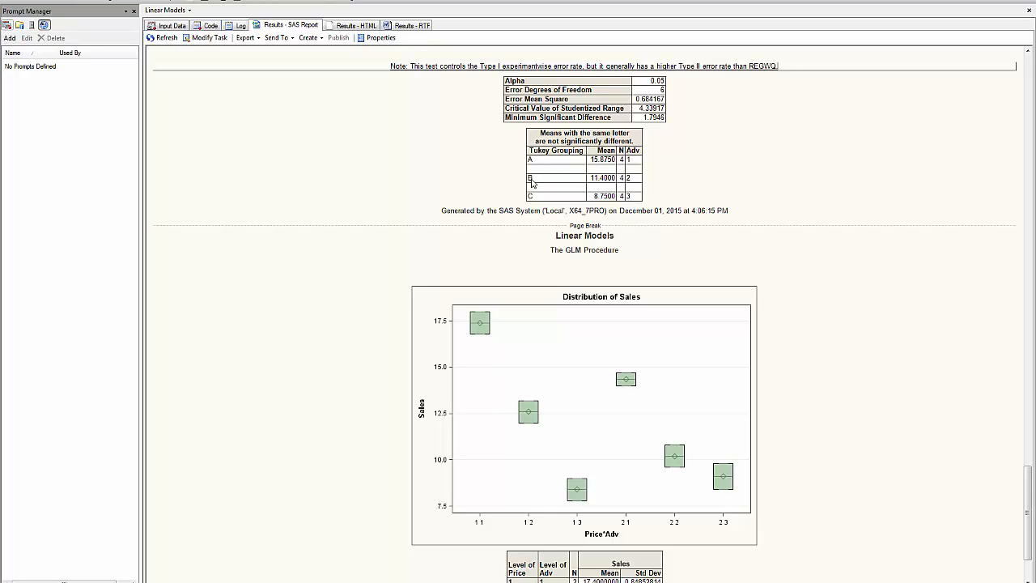
pyautogui.scroll(-3)
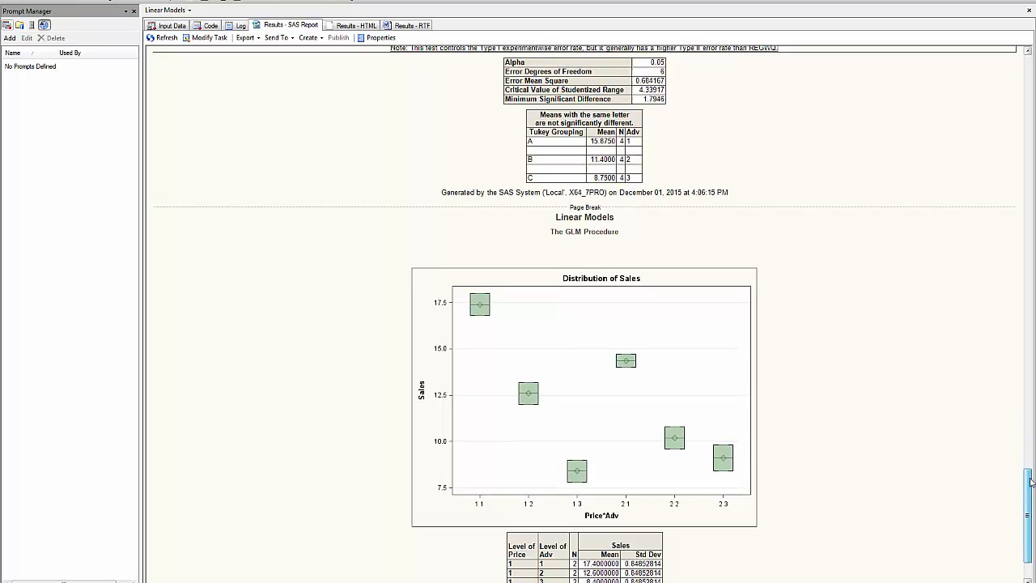
# - Scroll to the Price*Adv means table, then switch to the Log tab
pyautogui.scroll(-3)
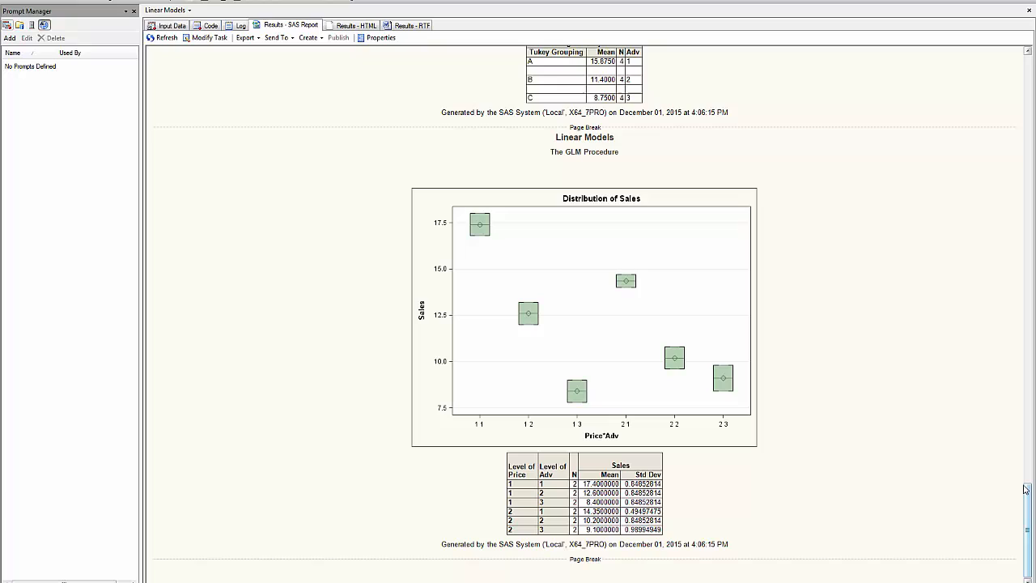
pyautogui.moveTo(984, 483)
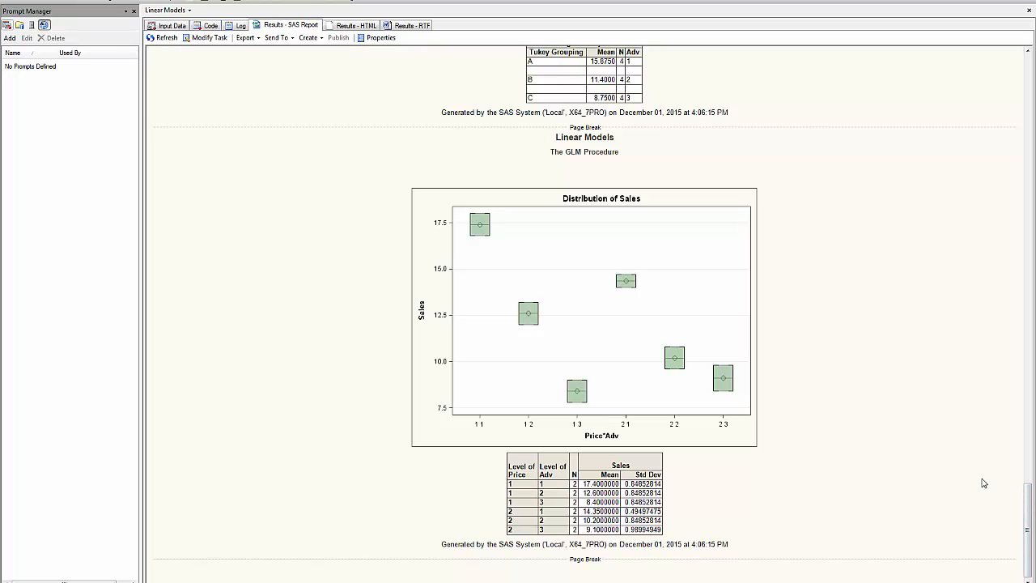
pyautogui.moveTo(615, 482)
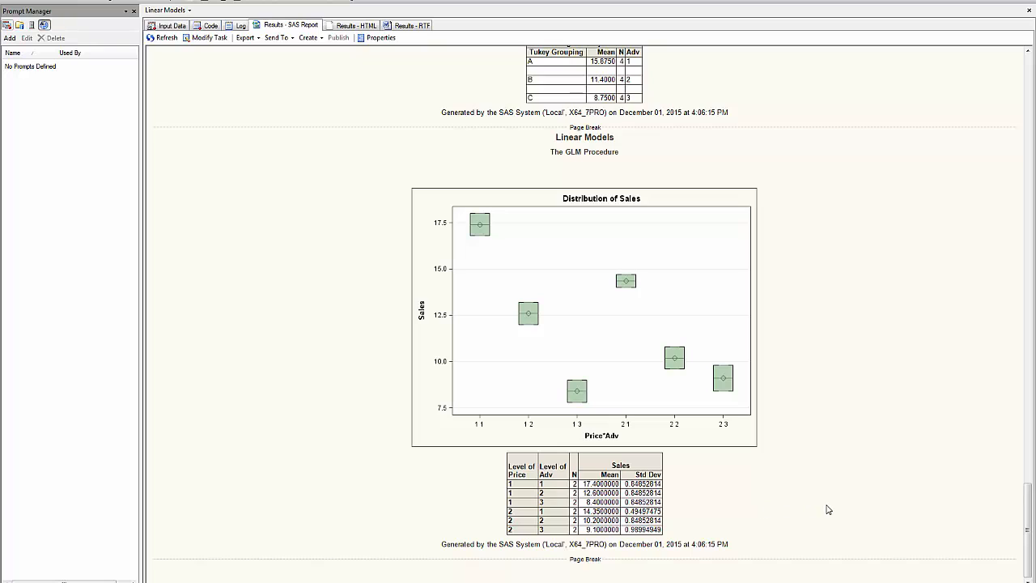
pyautogui.moveTo(375, 80)
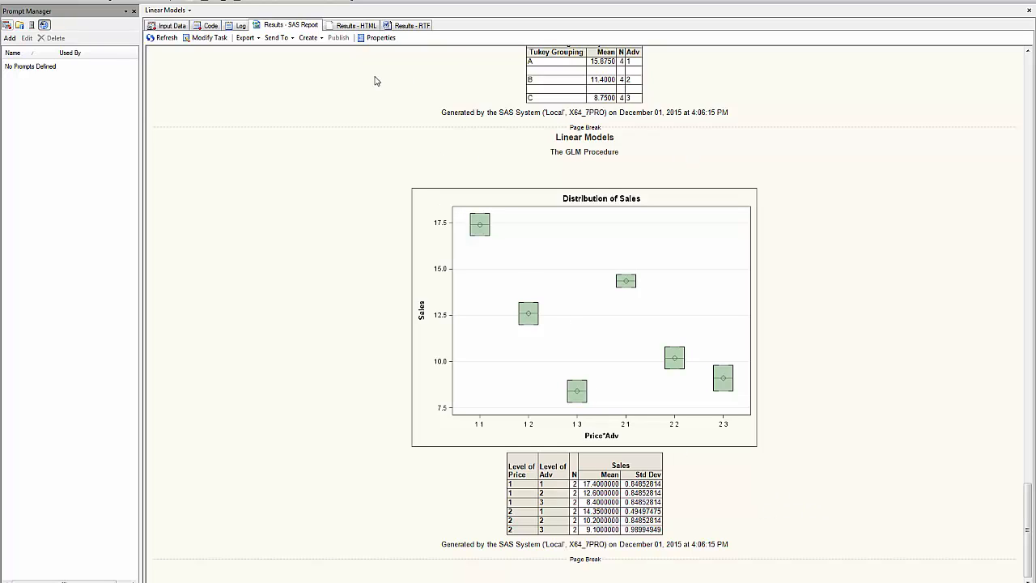
pyautogui.click(238, 25)
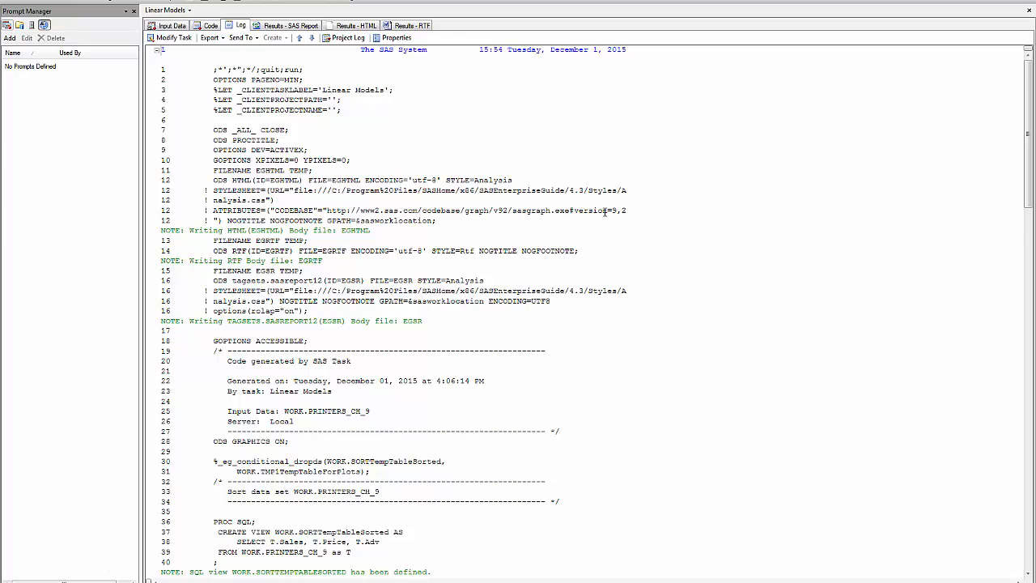
# - Read the log's GLM notes and warnings, then view the 12-row Sales, Price, Adv input data
pyautogui.scroll(-3)
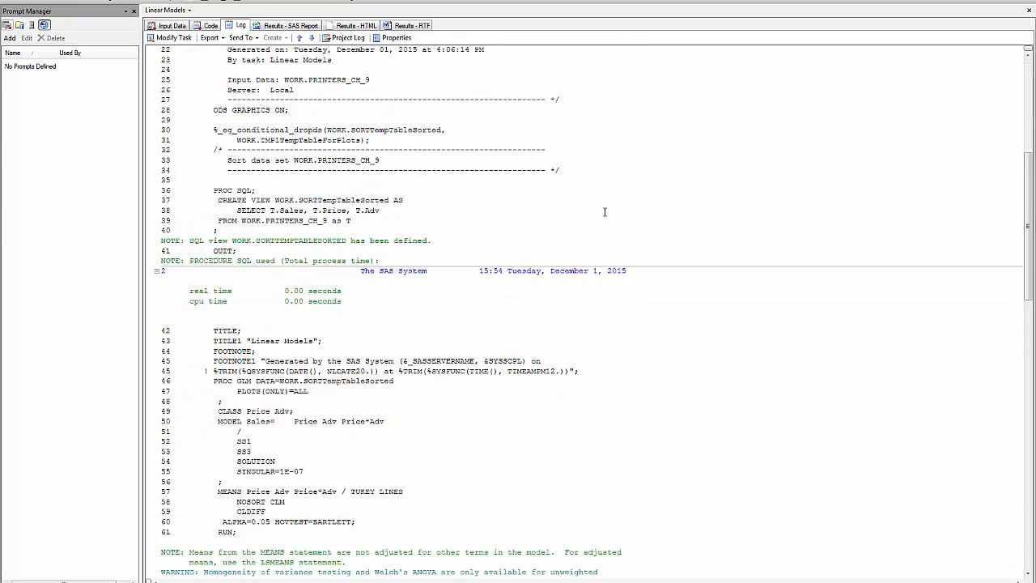
pyautogui.scroll(-3)
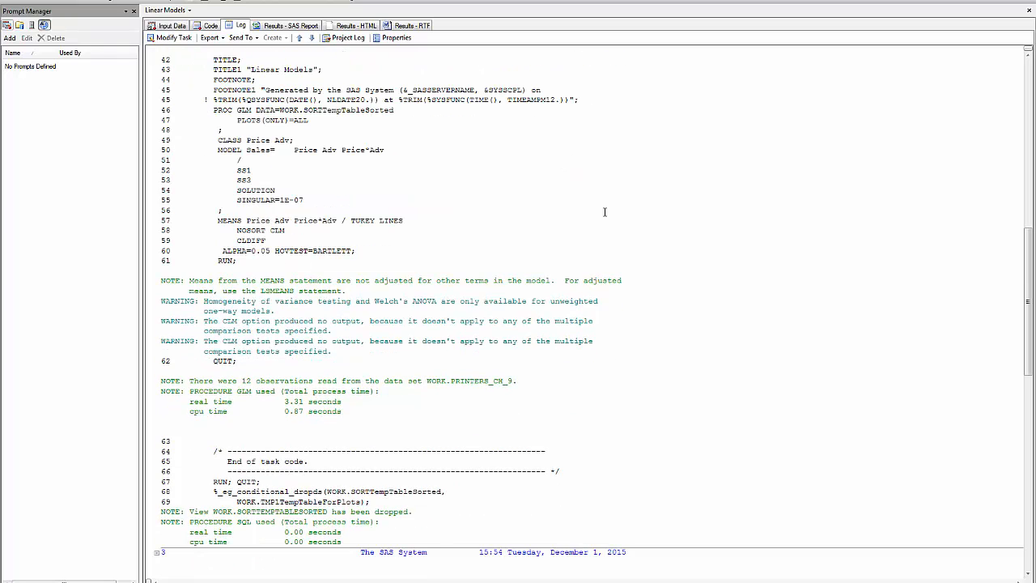
pyautogui.moveTo(194, 262)
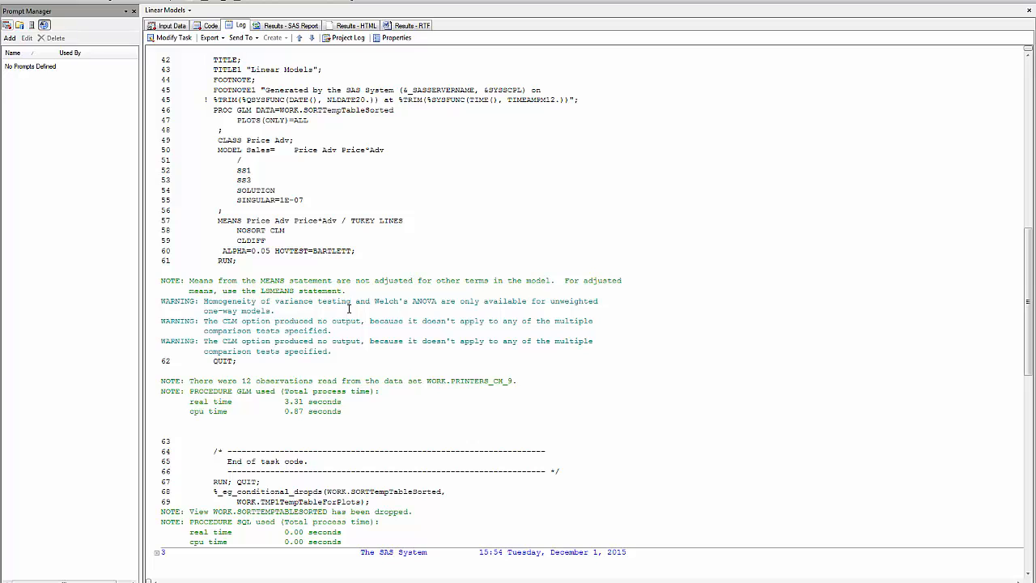
pyautogui.click(168, 26)
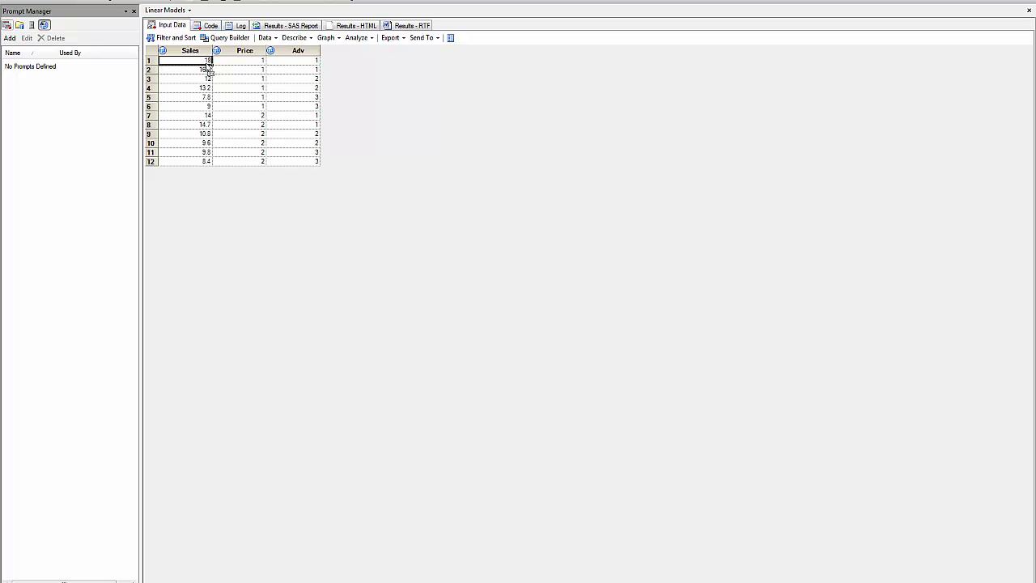
pyautogui.moveTo(357, 193)
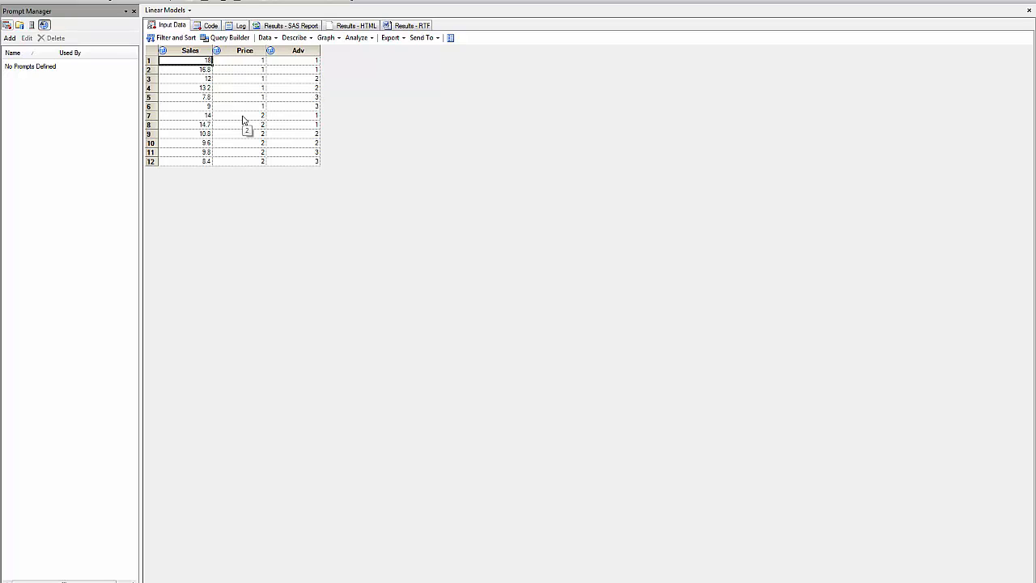
pyautogui.moveTo(316, 213)
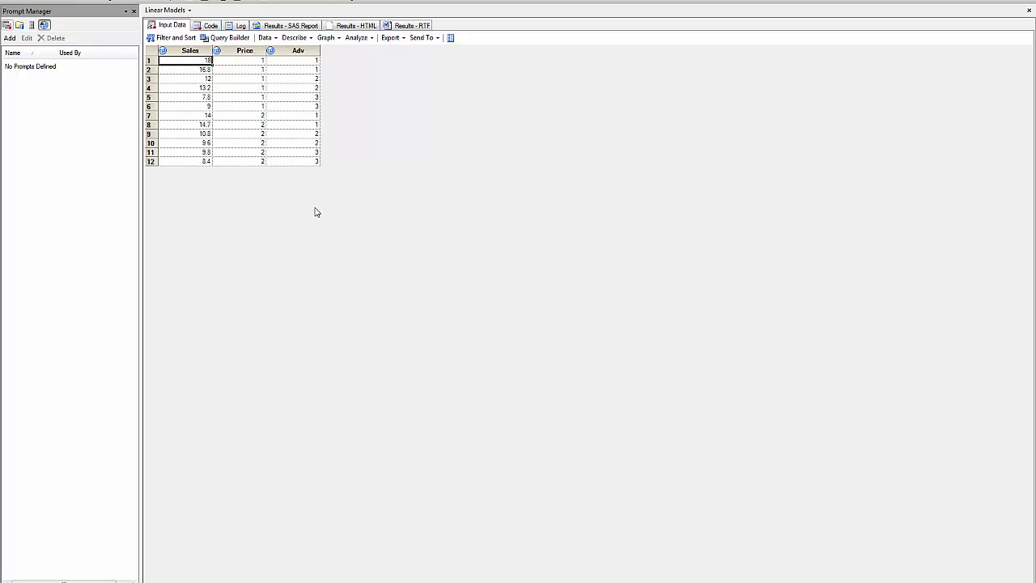
pyautogui.moveTo(316, 202)
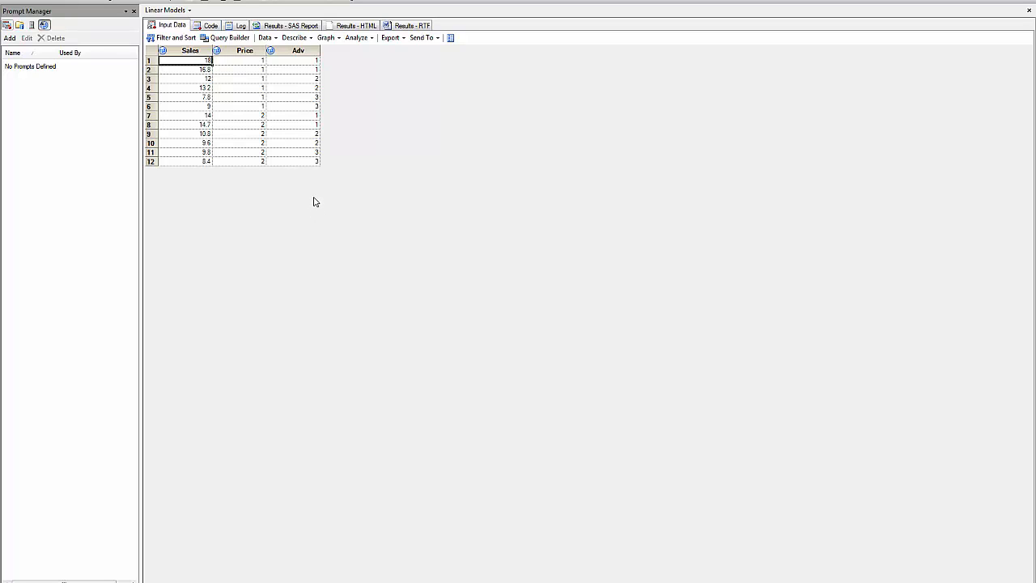